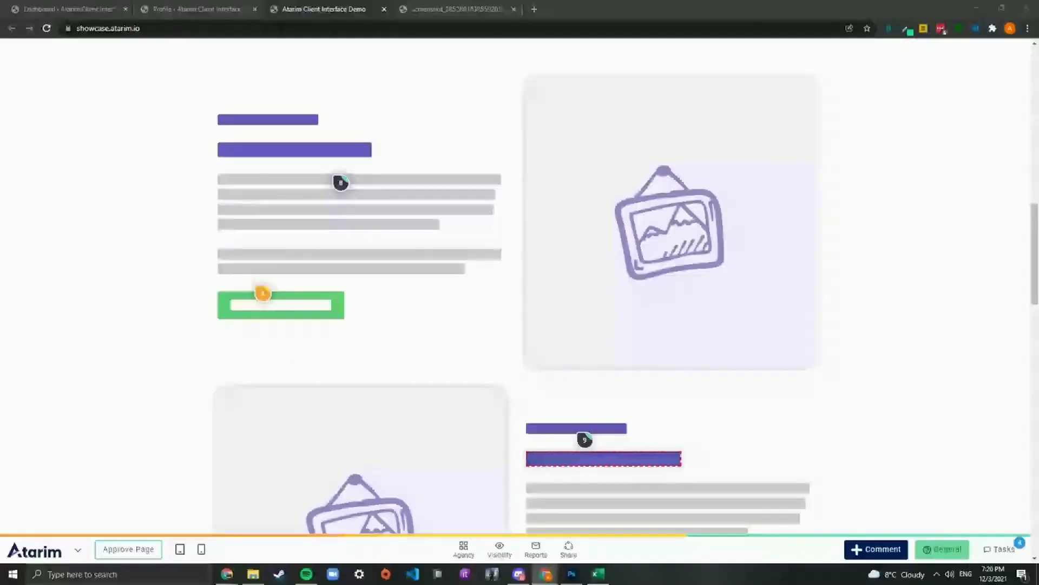
Open task 3 and assign Tony as an additional team member
click(584, 440)
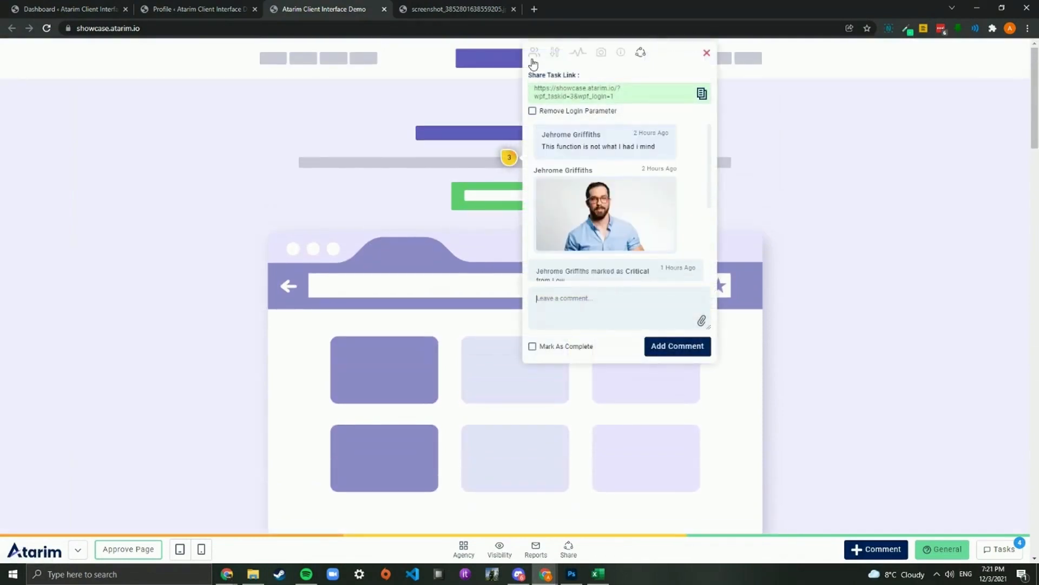
click(535, 52)
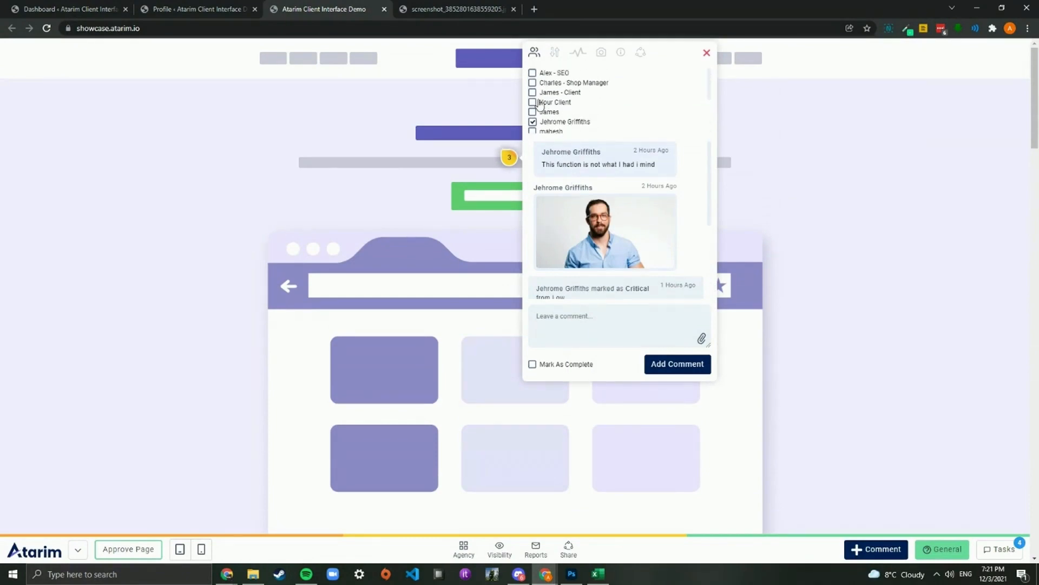
scroll(down, 3)
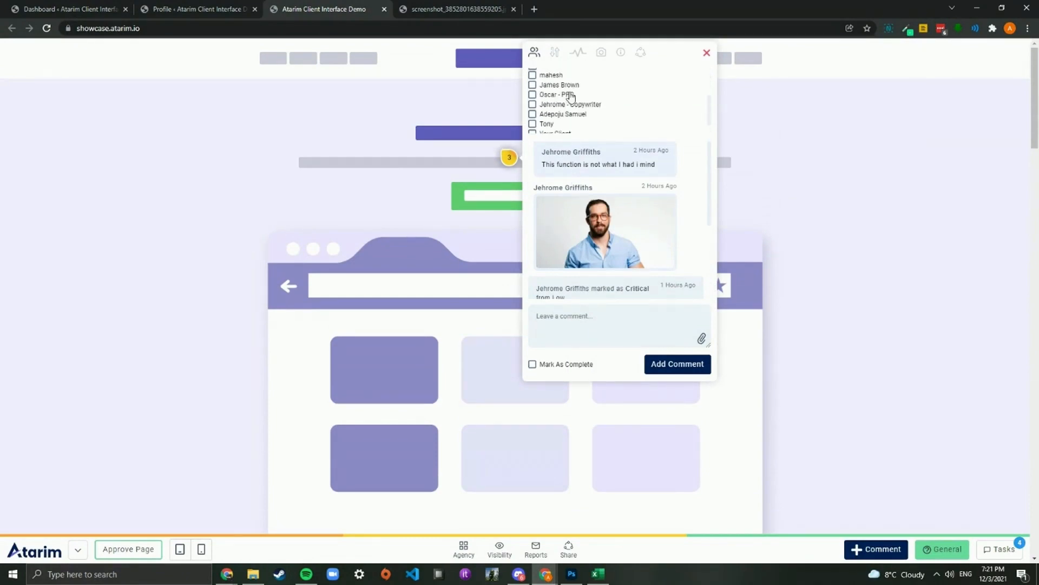
scroll(down, 3)
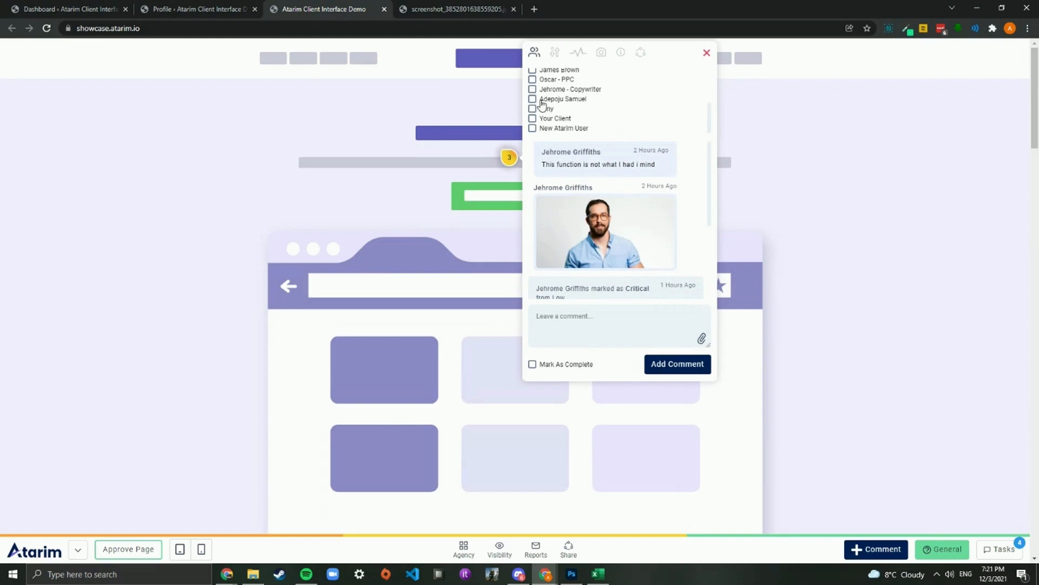
click(532, 109)
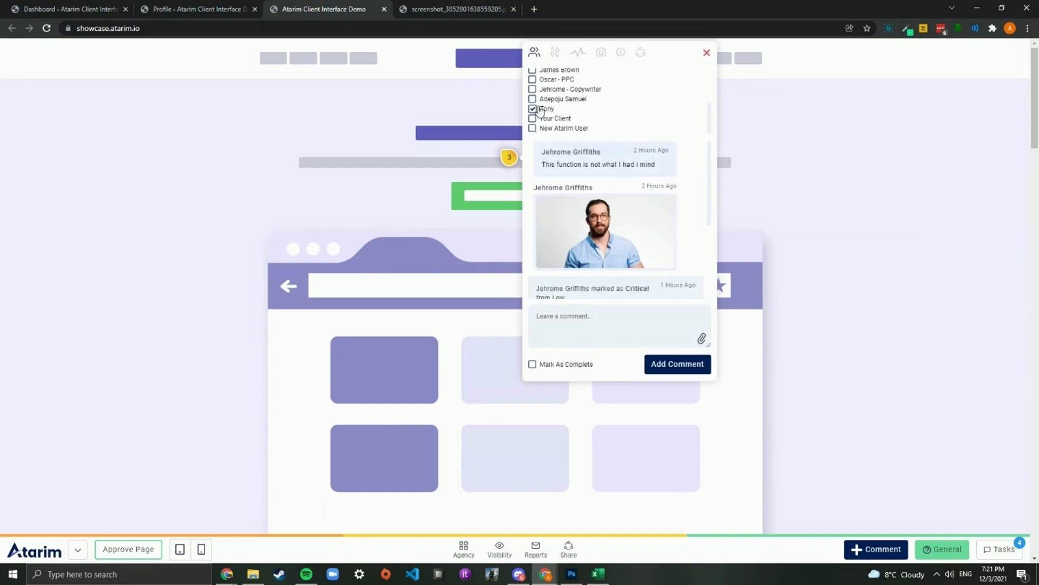
Post the comment 'Hey this is done' on task 3
scroll(down, 3)
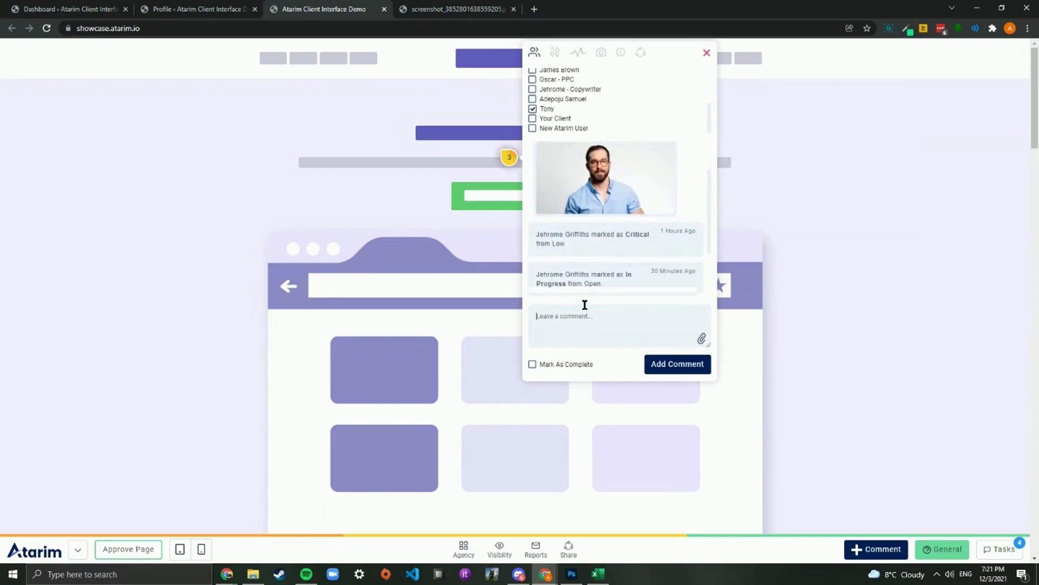
text(Hey)
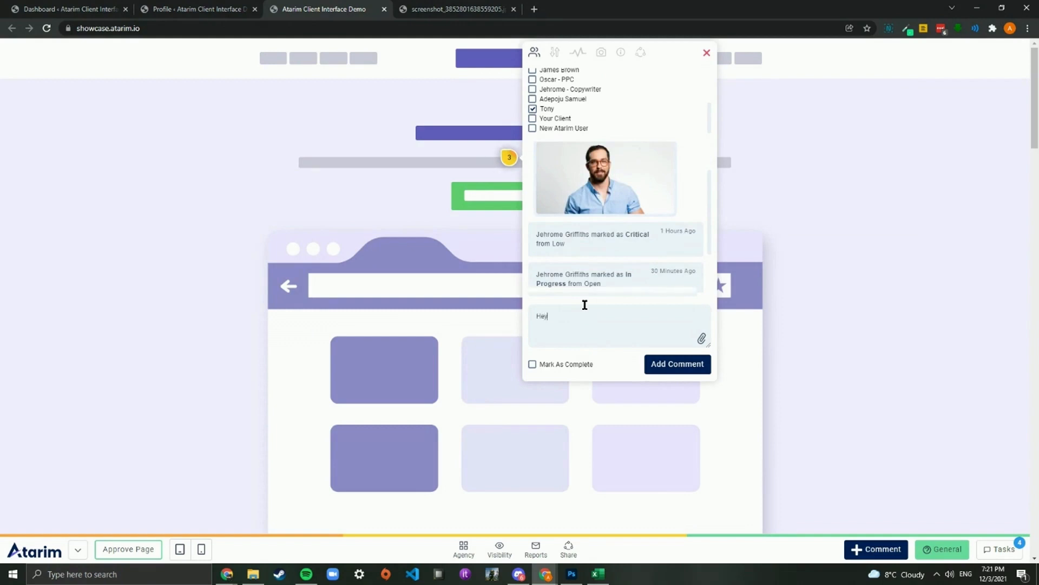
text(this is done)
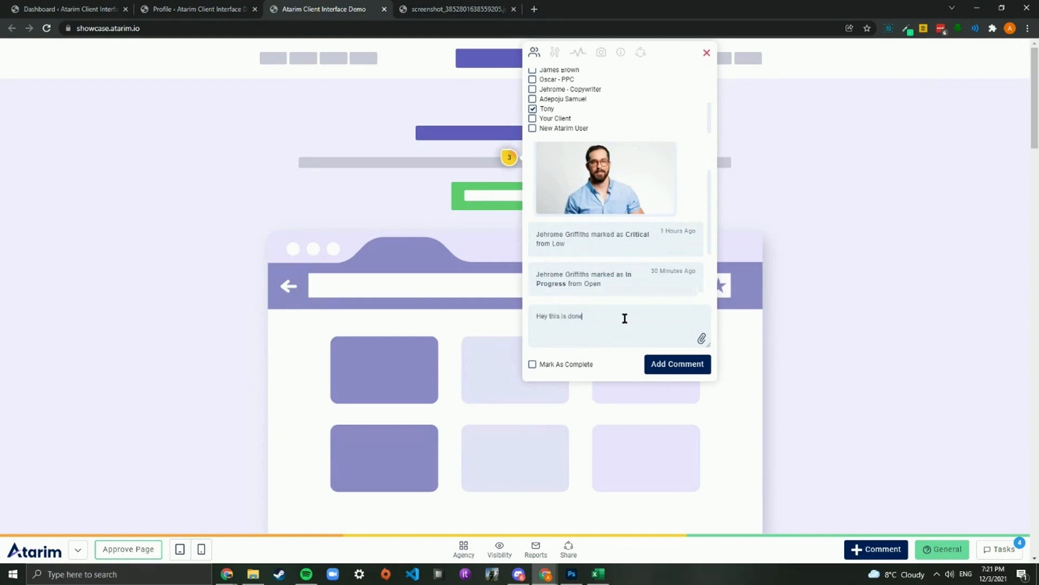
click(676, 363)
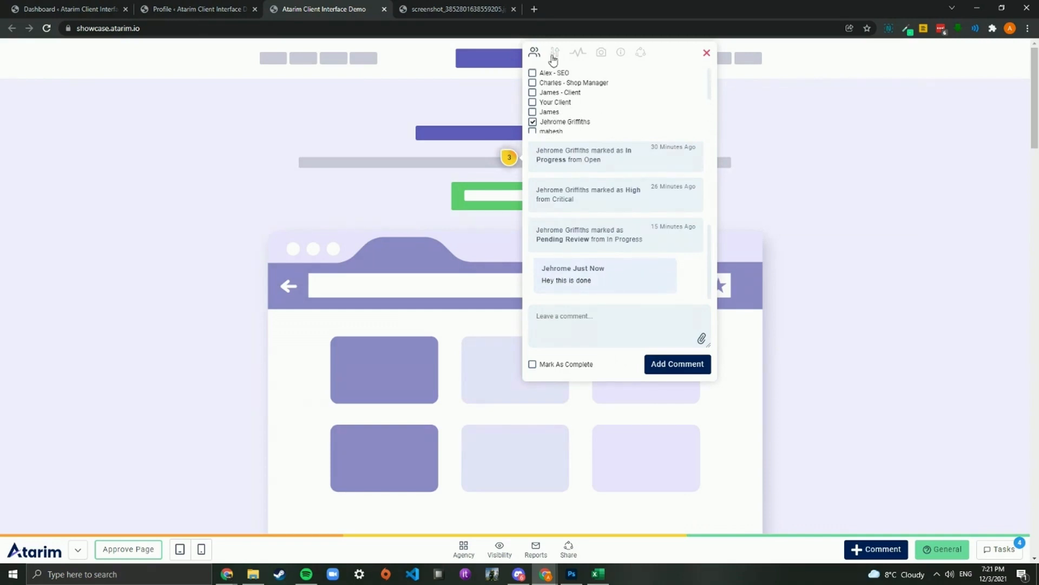
Move task 3's priority slider to Critical, then set its status to Complete
click(554, 52)
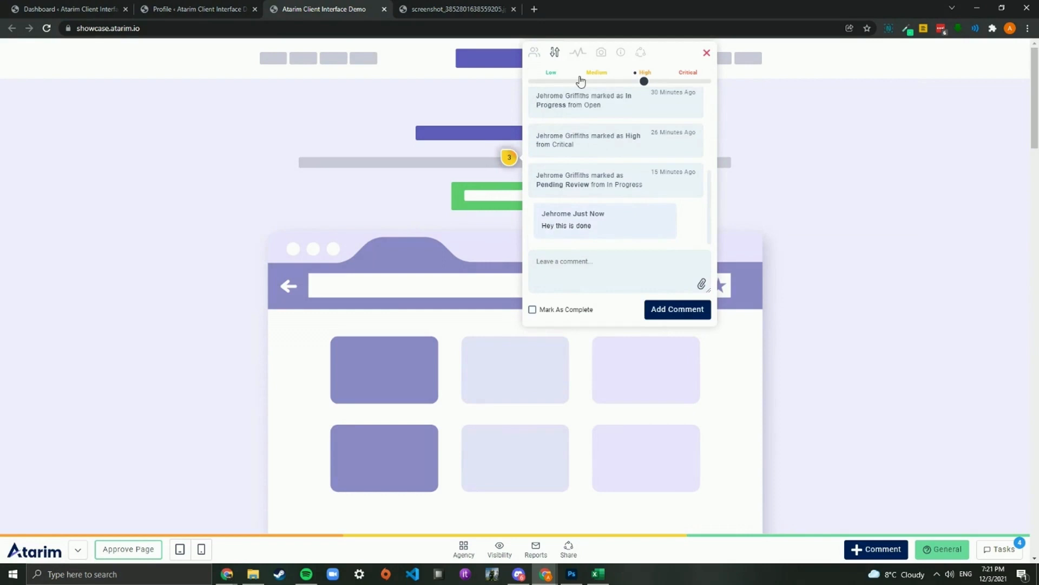
mouse_move(667, 92)
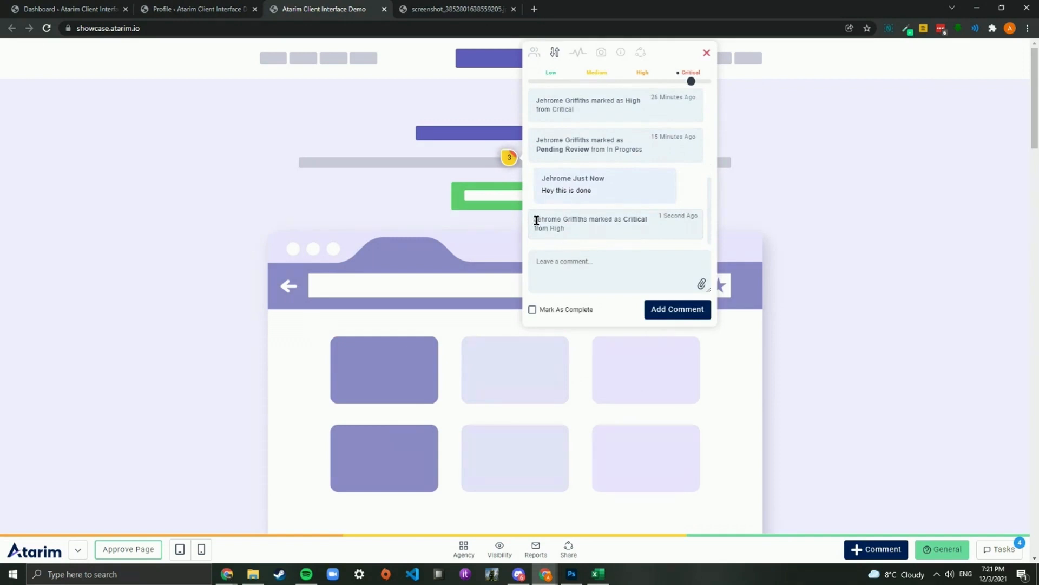
mouse_move(572, 234)
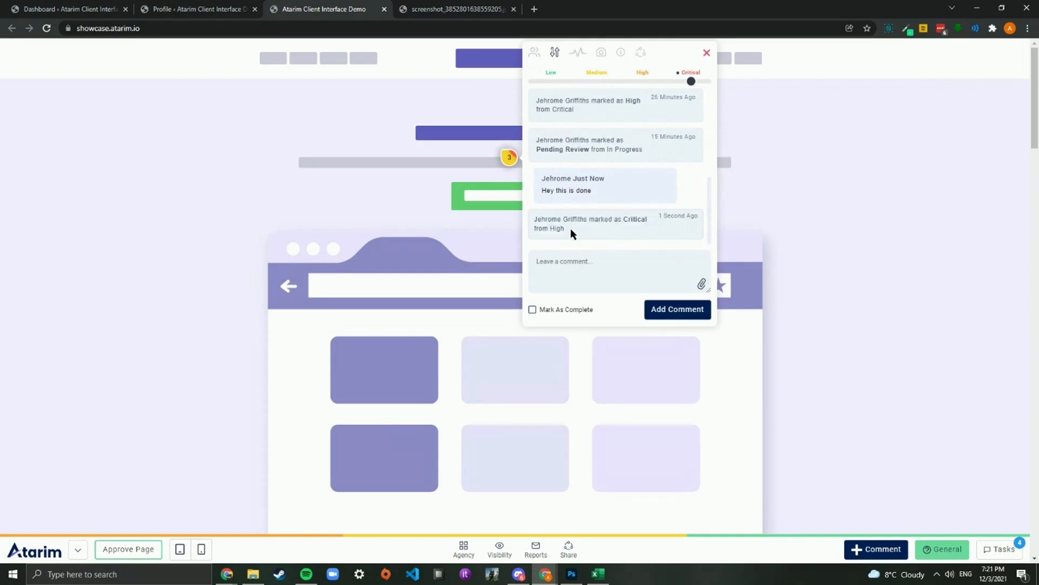
double_click(561, 228)
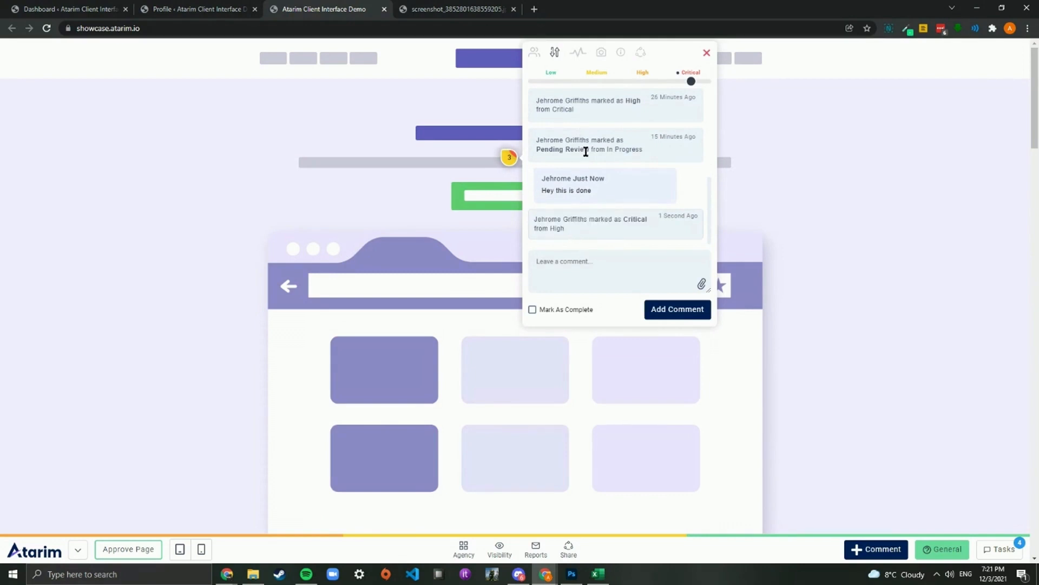
click(577, 52)
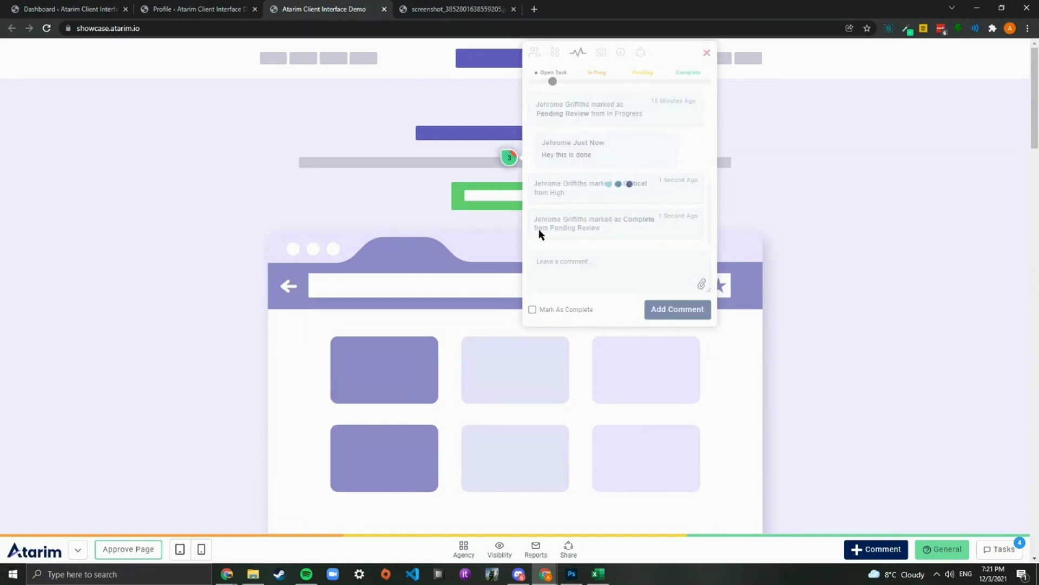
Switch task 3 back to Open and capture a screenshot of the current view
click(600, 52)
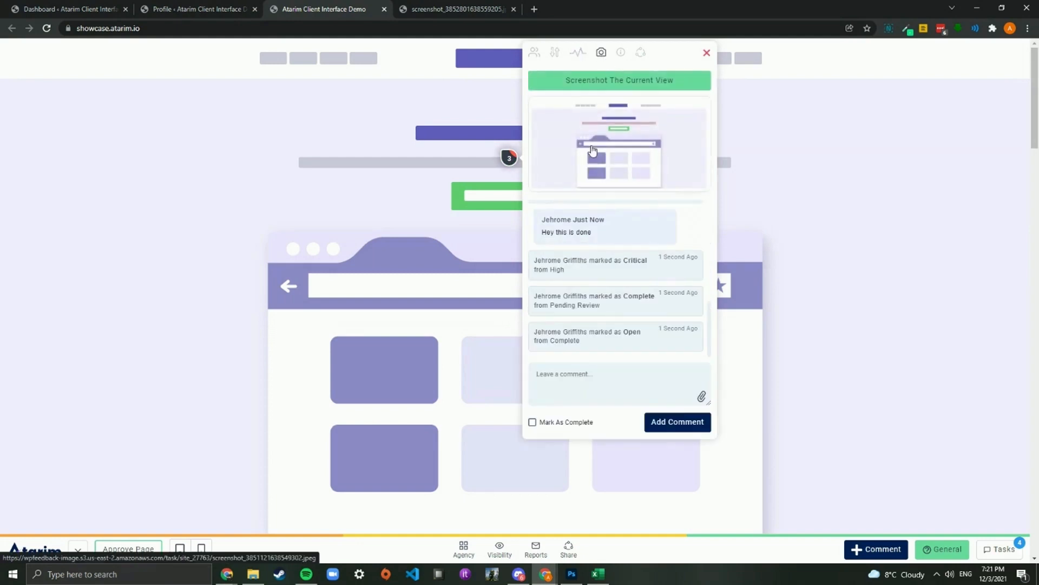
mouse_move(590, 178)
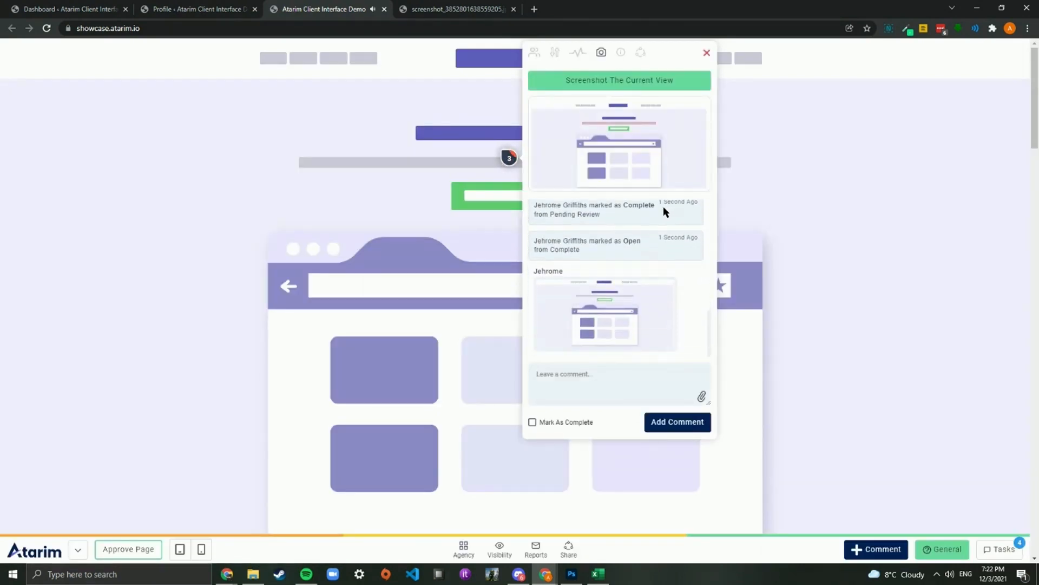
mouse_move(639, 284)
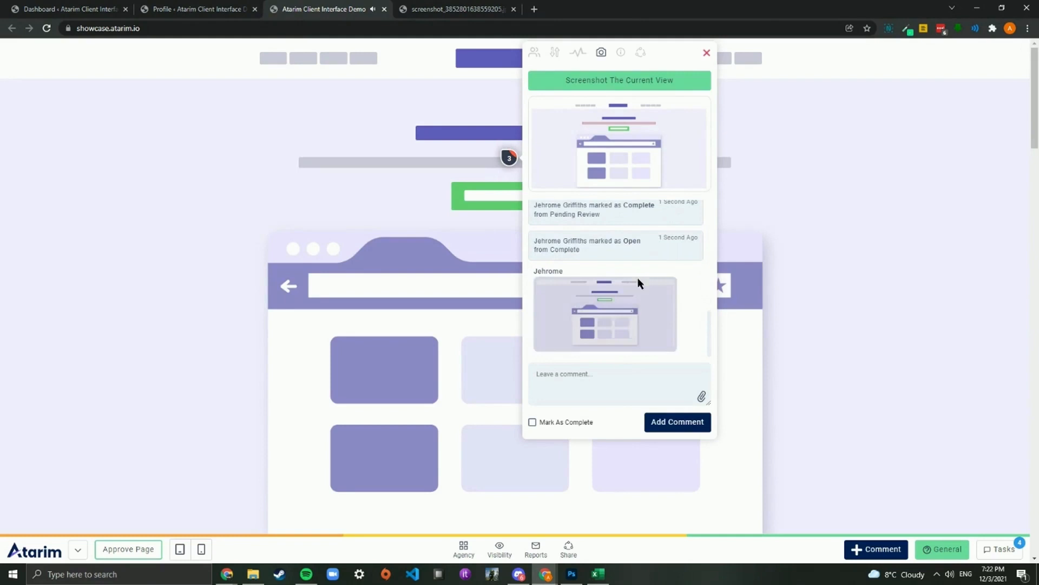
mouse_move(630, 70)
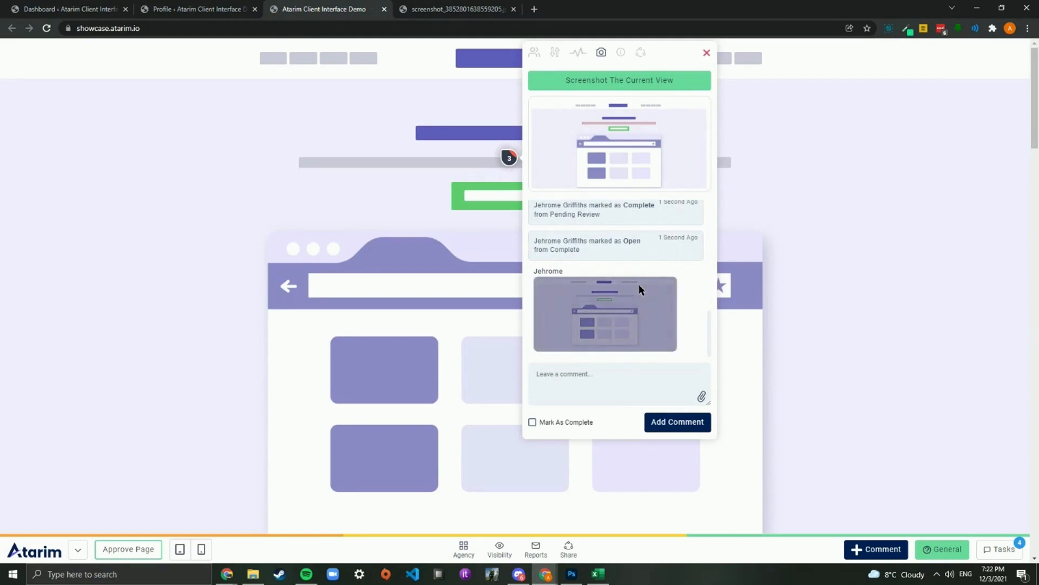
mouse_move(626, 127)
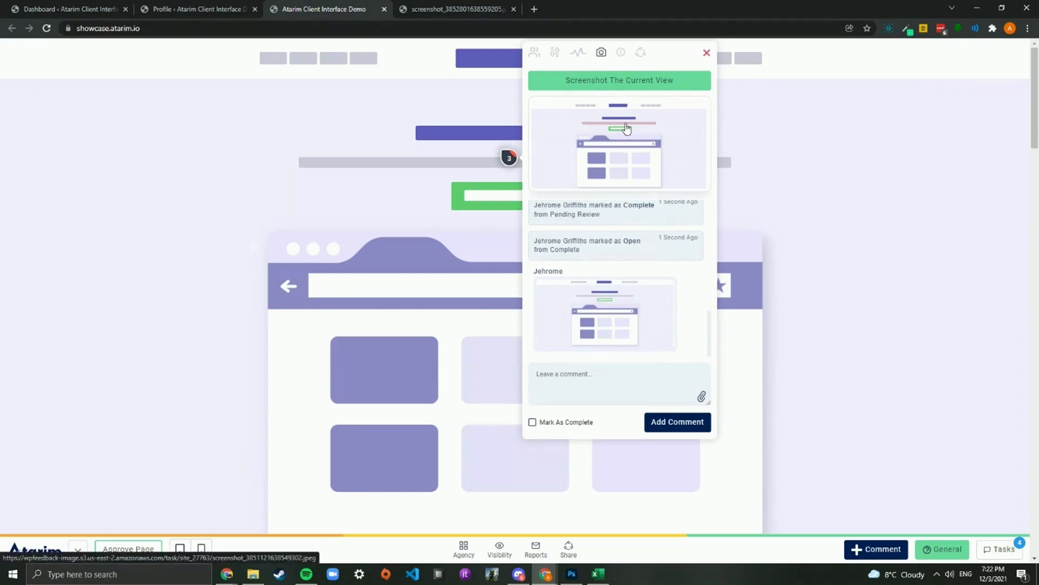
mouse_move(508, 164)
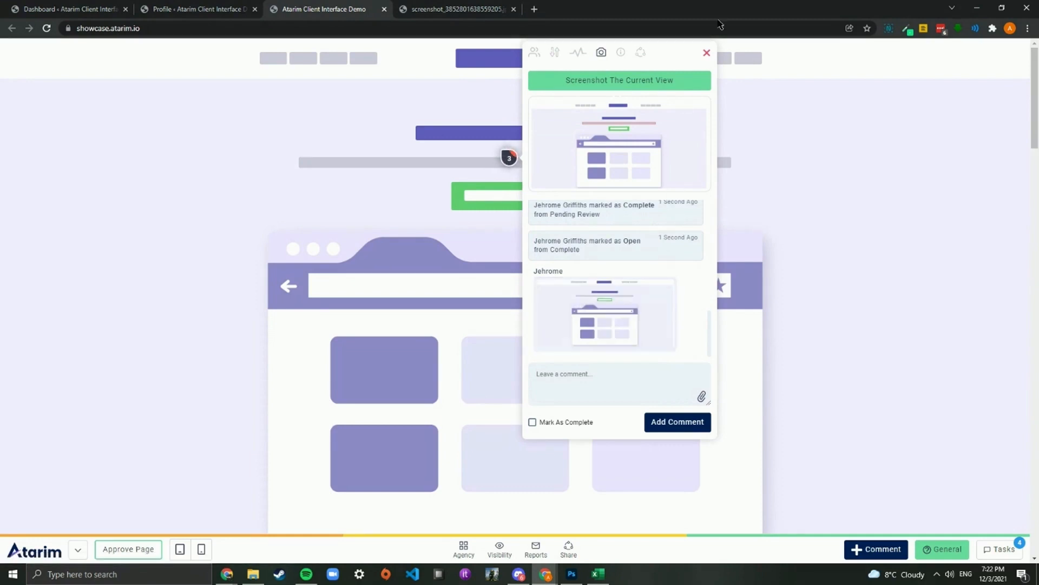
mouse_move(604, 320)
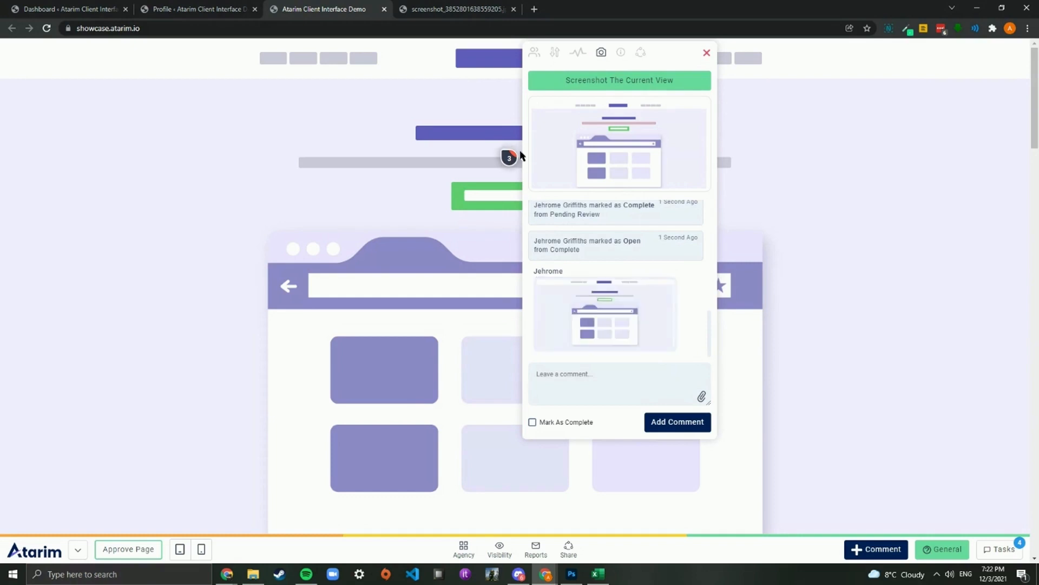
View task 3's screen resolution and browser details, then return to the assignee list
click(620, 52)
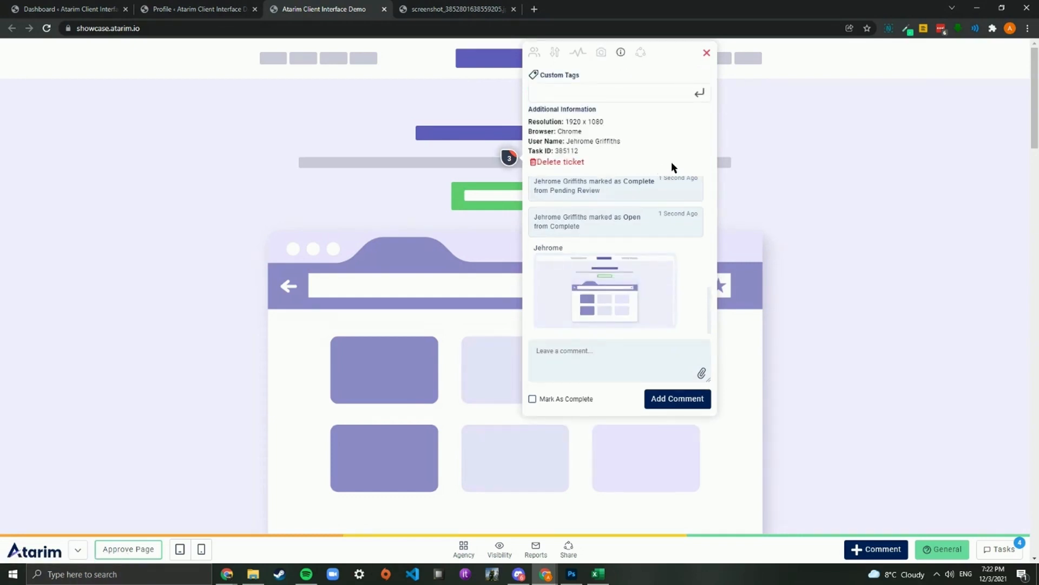
mouse_move(535, 53)
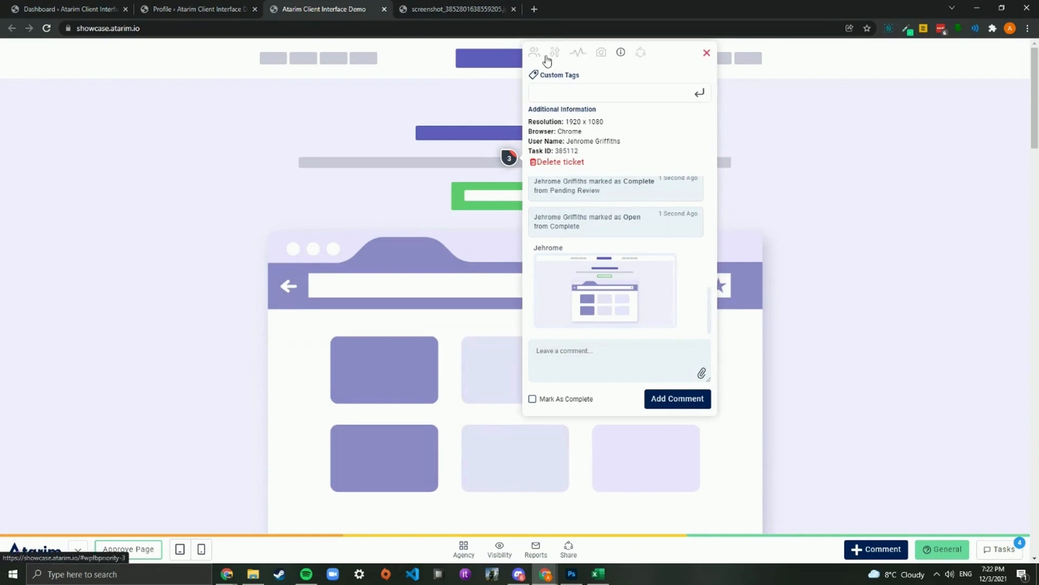
click(534, 53)
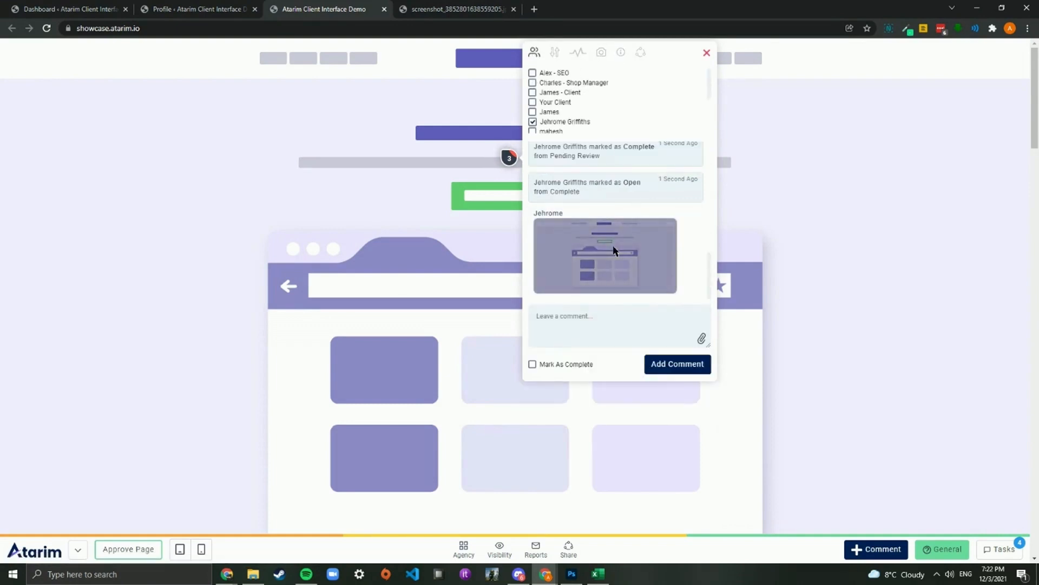
mouse_move(660, 238)
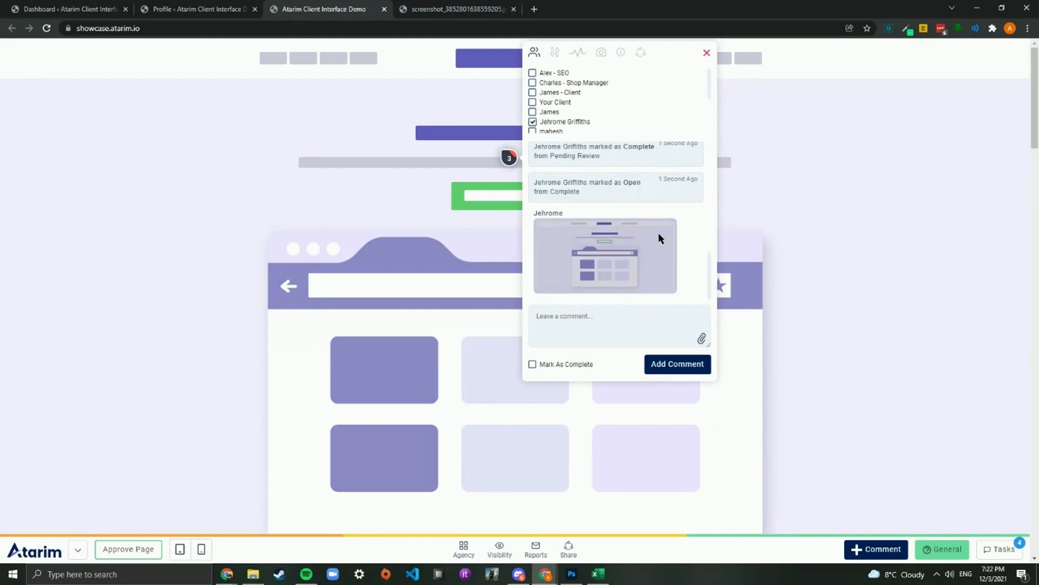
mouse_move(694, 236)
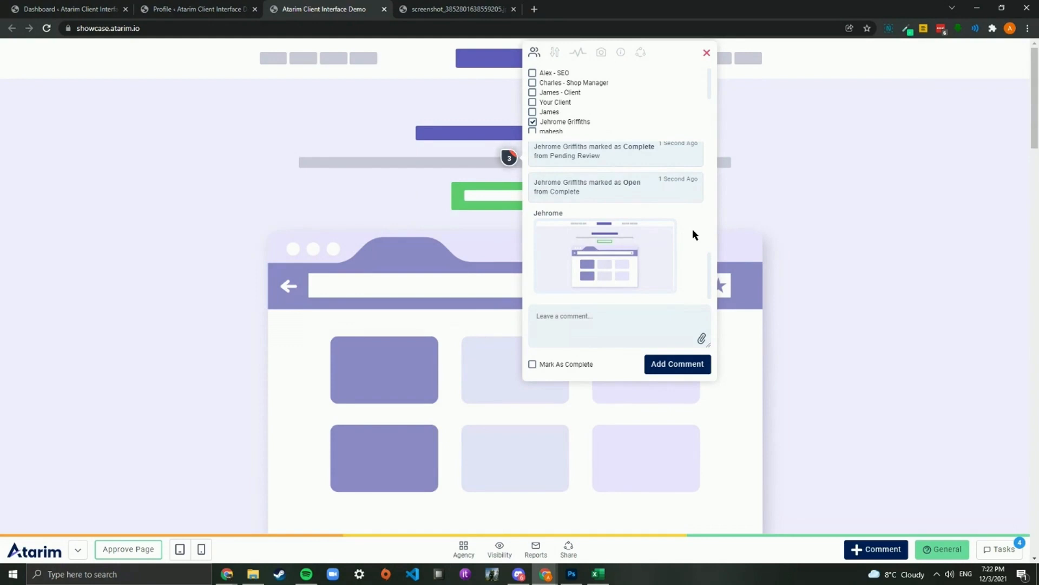
mouse_move(679, 268)
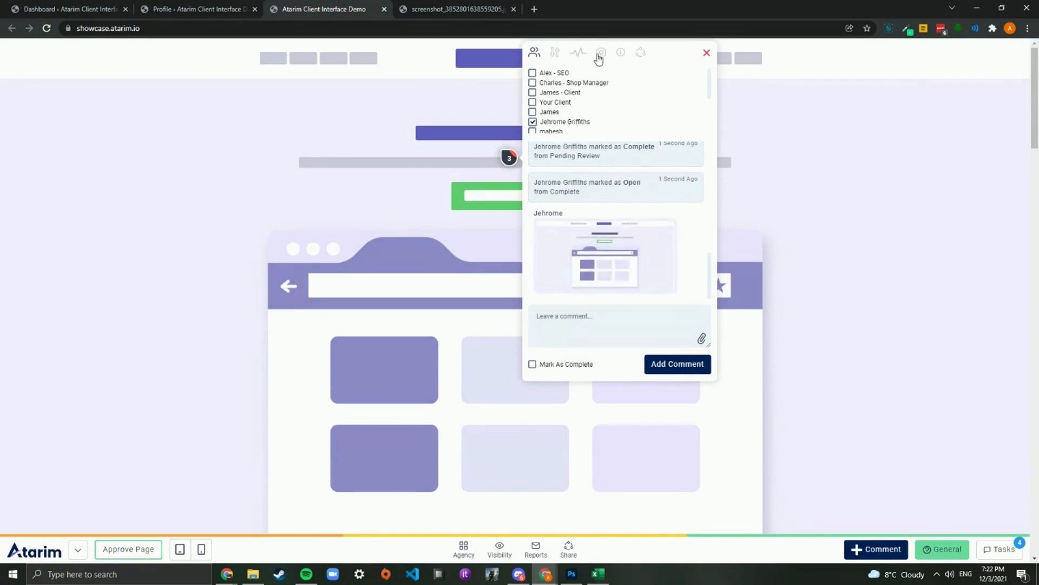
Add then remove a Design custom tag, preview the delete warning, and show the share link
click(620, 53)
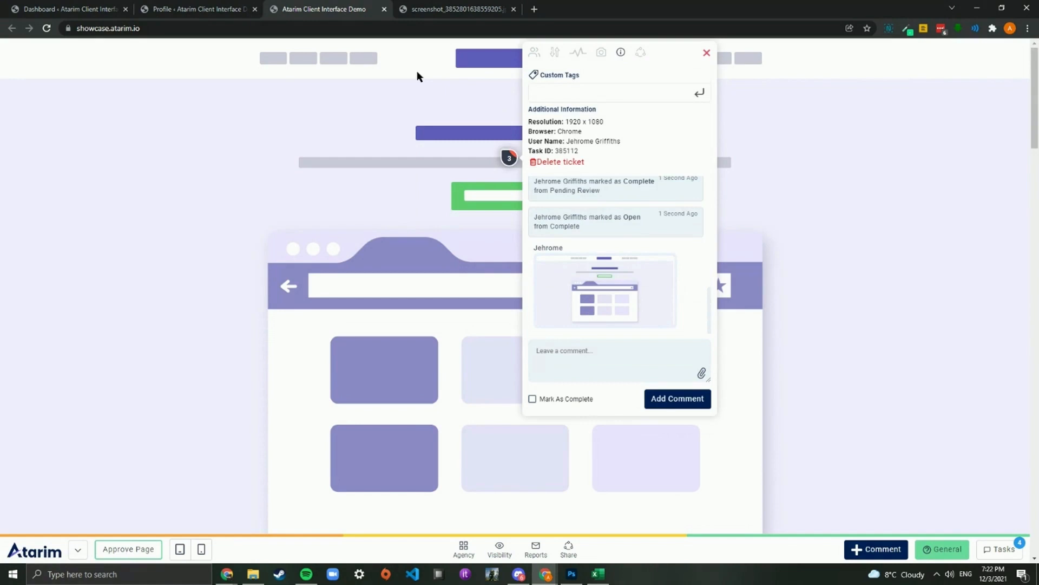
click(610, 92)
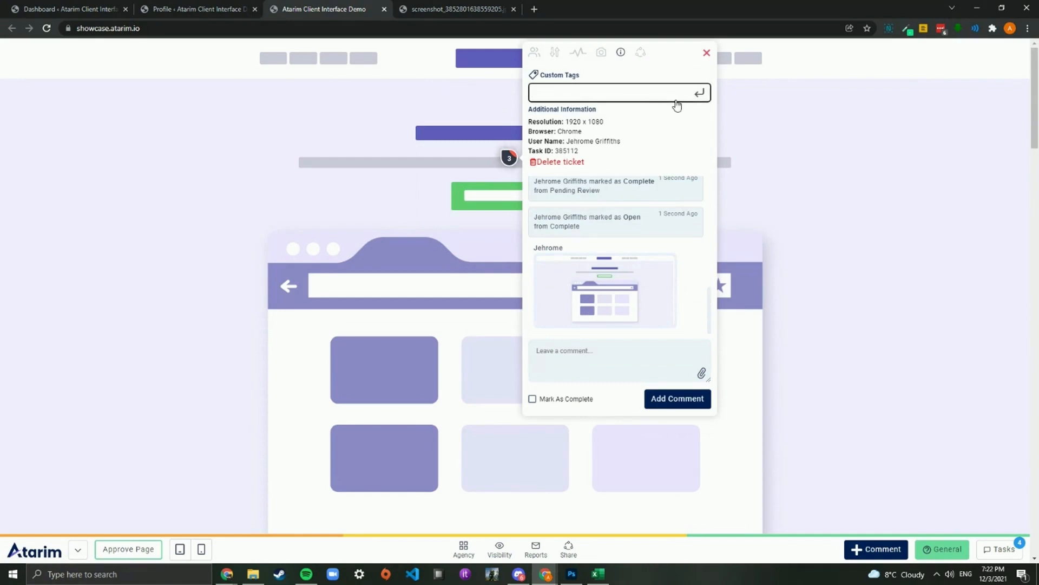
text(Design)
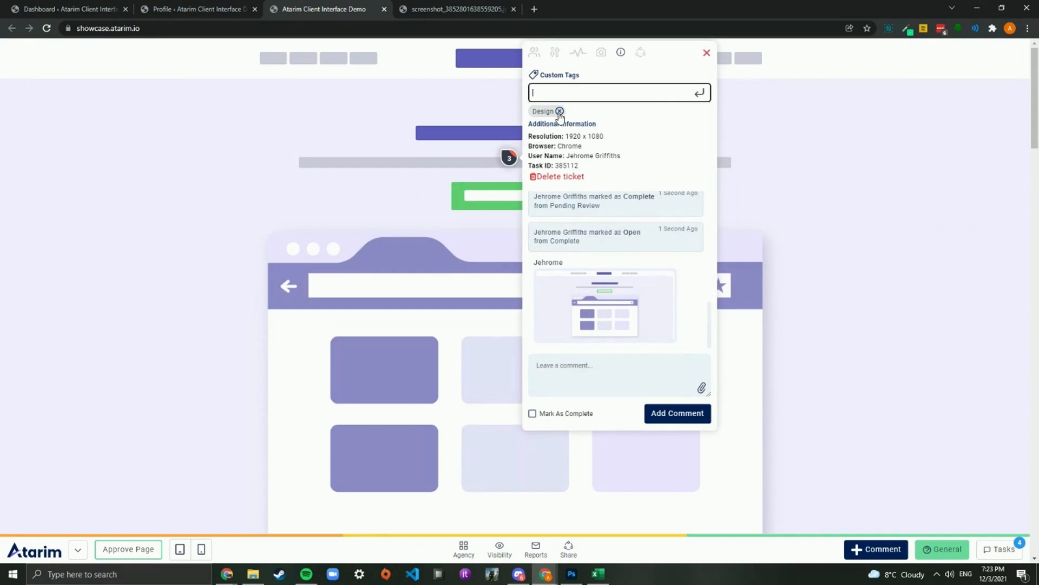
click(559, 111)
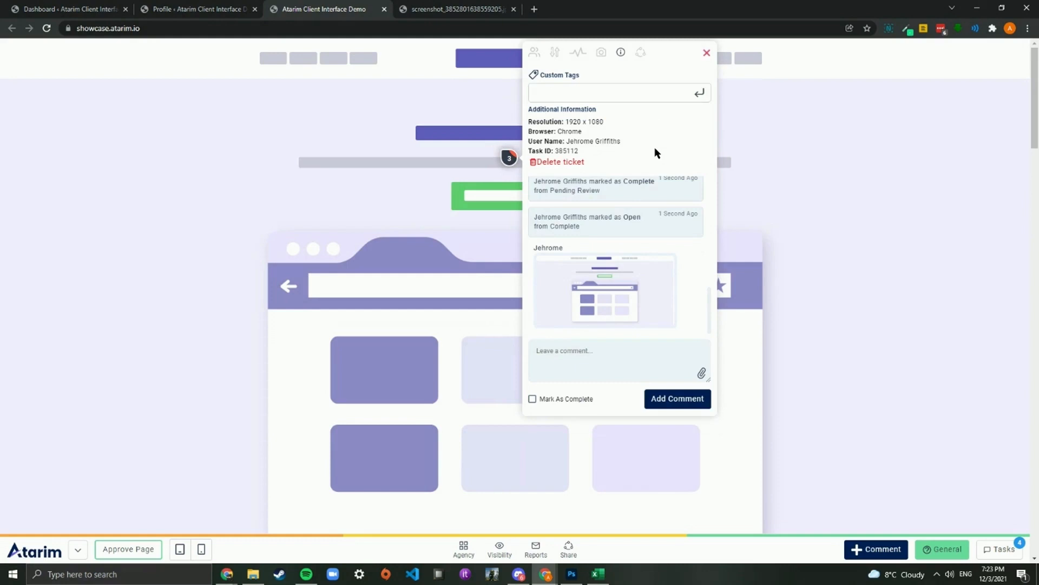
double_click(583, 121)
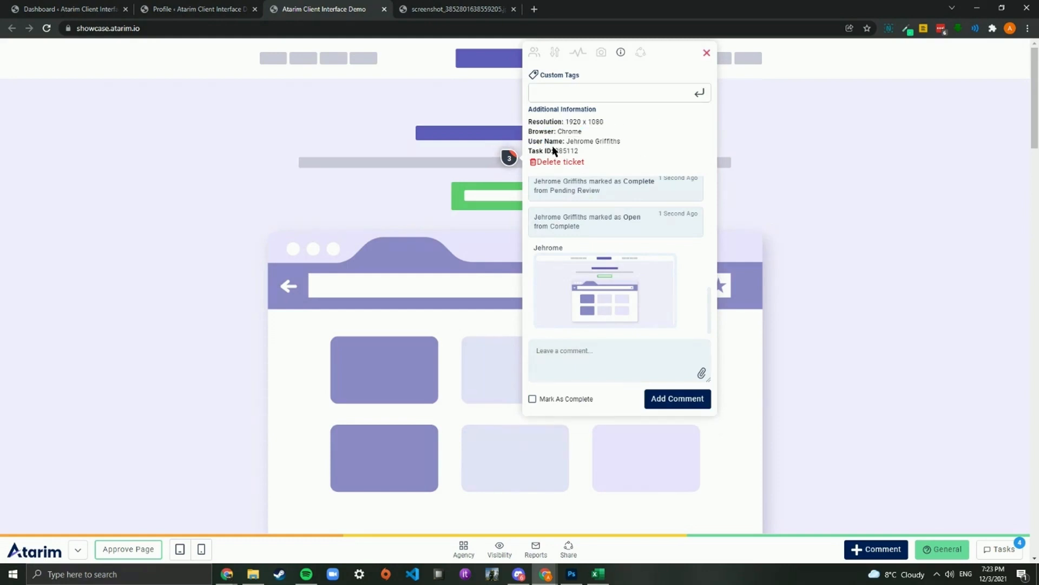
mouse_move(558, 166)
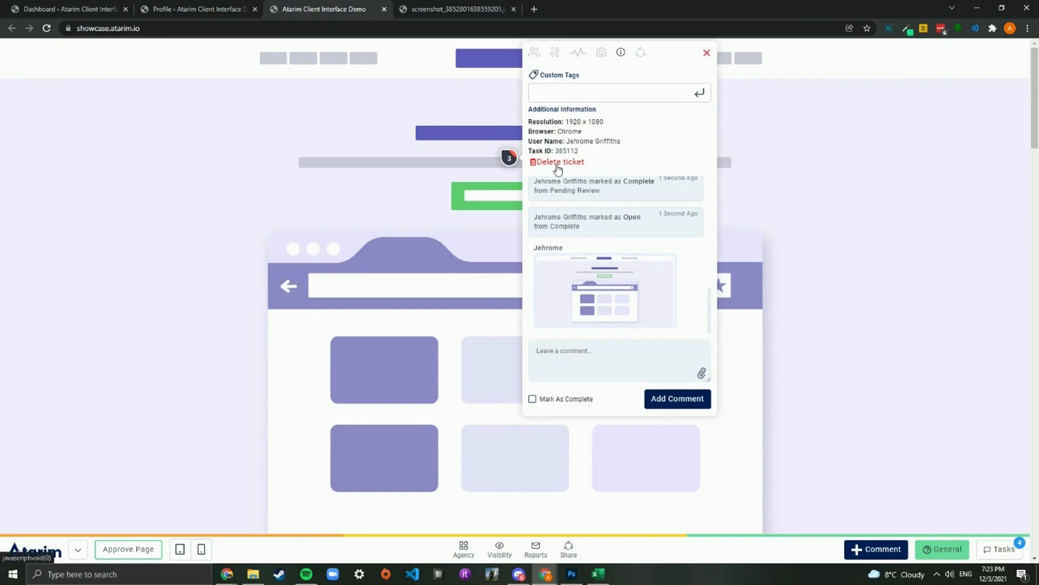
click(559, 162)
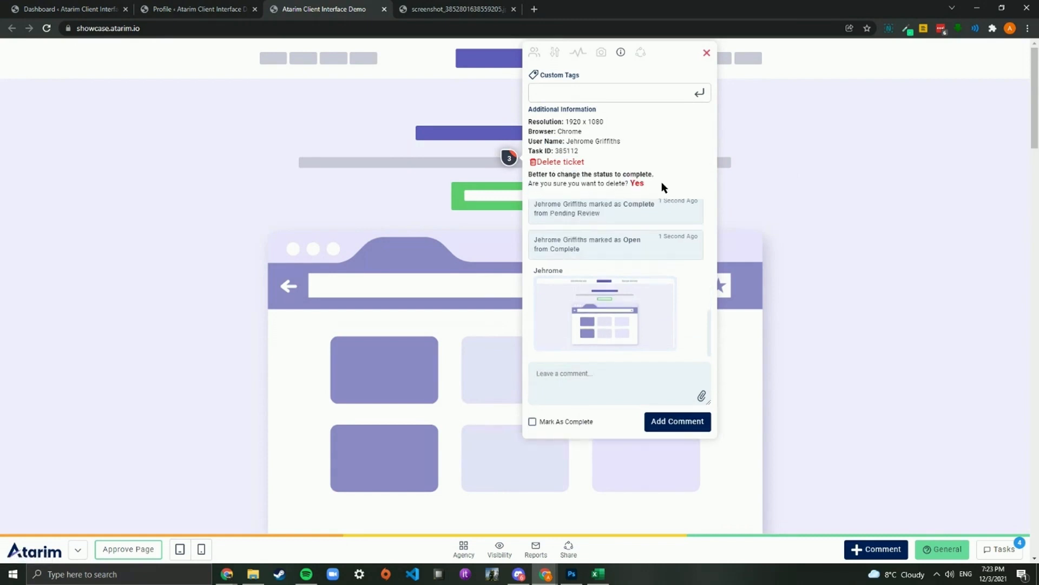
mouse_move(557, 164)
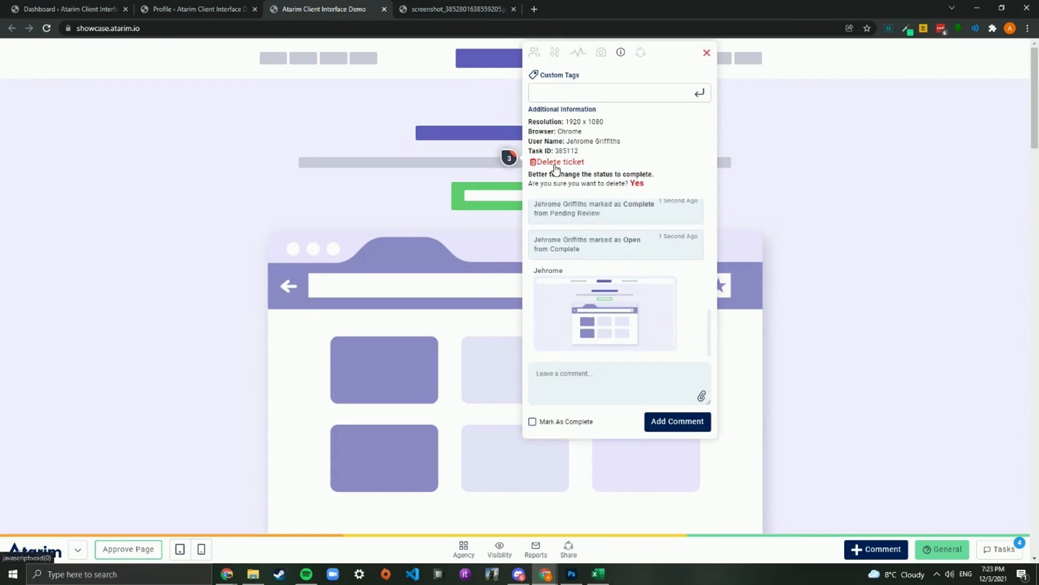
click(639, 53)
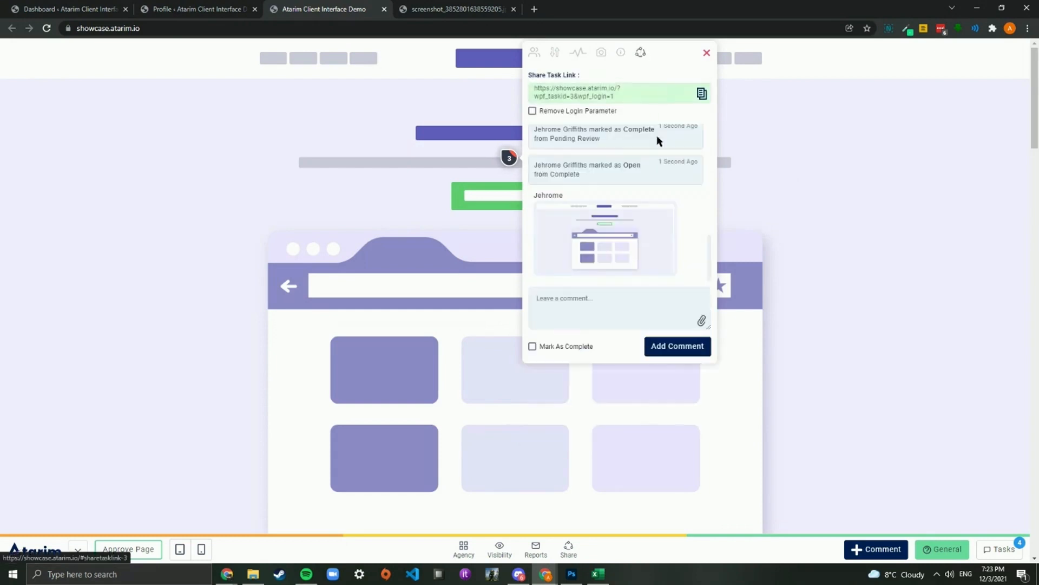
mouse_move(601, 94)
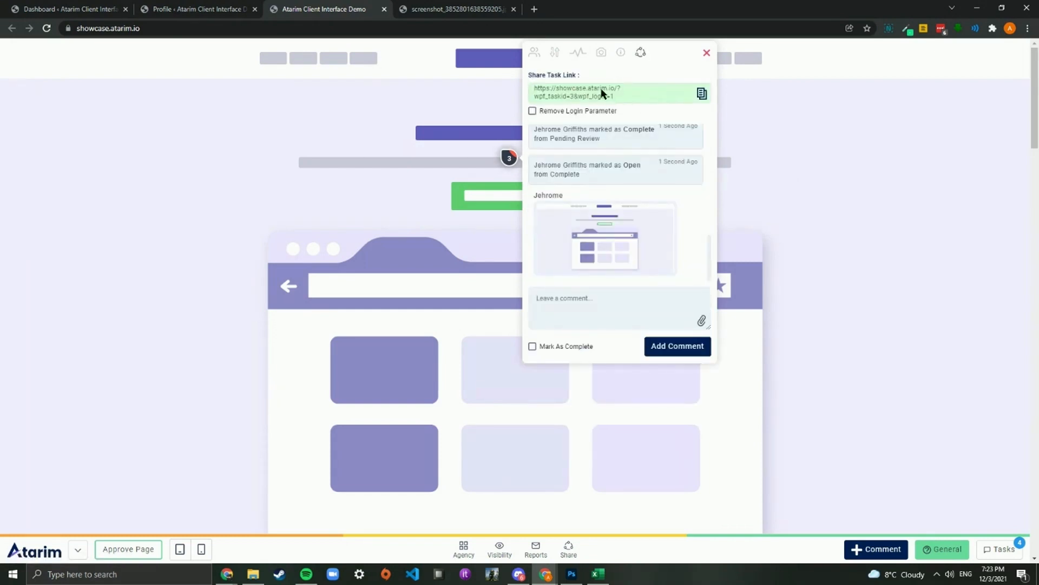
mouse_move(594, 102)
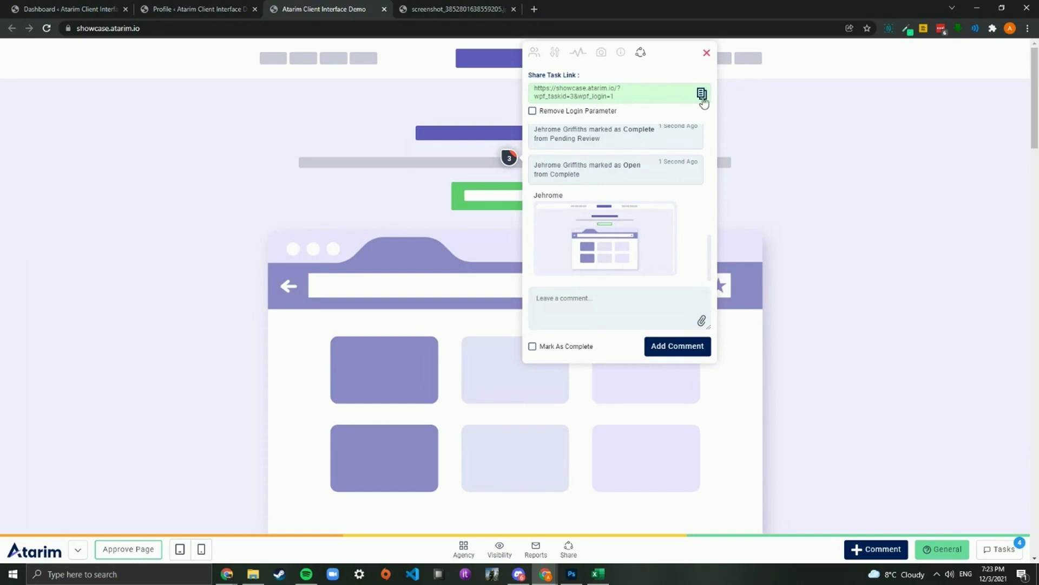
Open the copied task 3 link in a new tab and log in
click(701, 94)
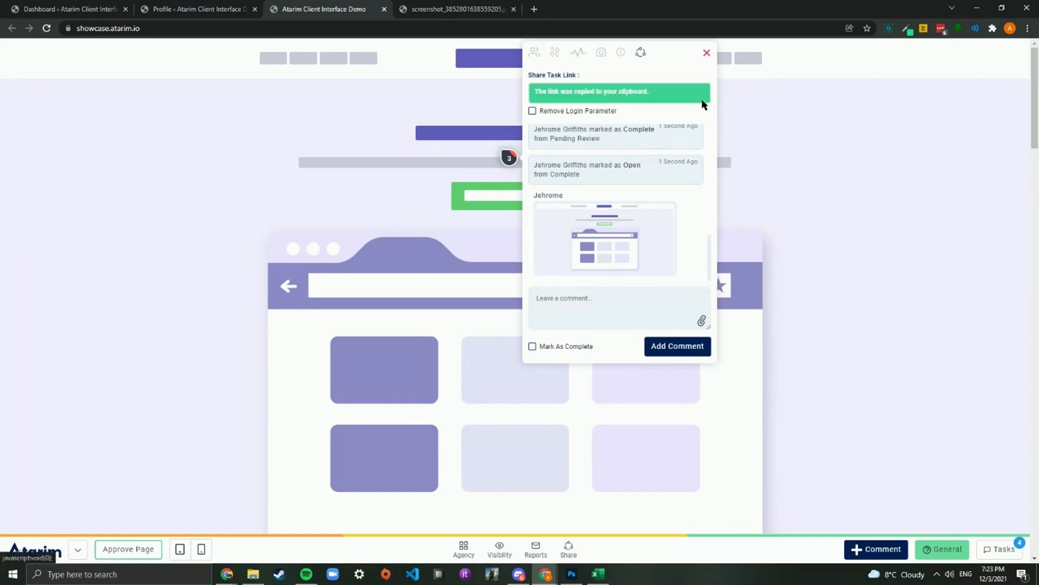
click(662, 8)
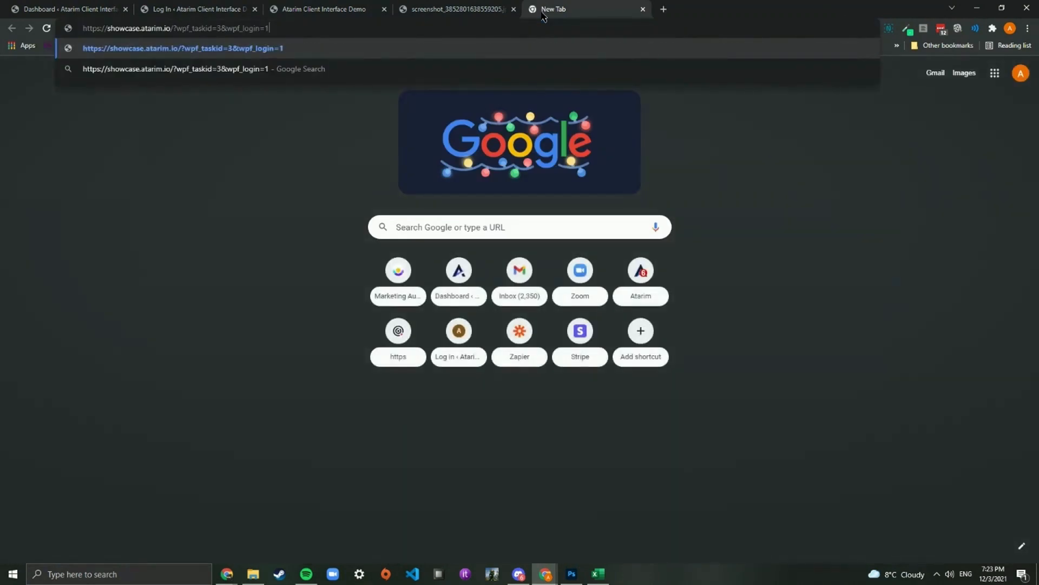
key(Return)
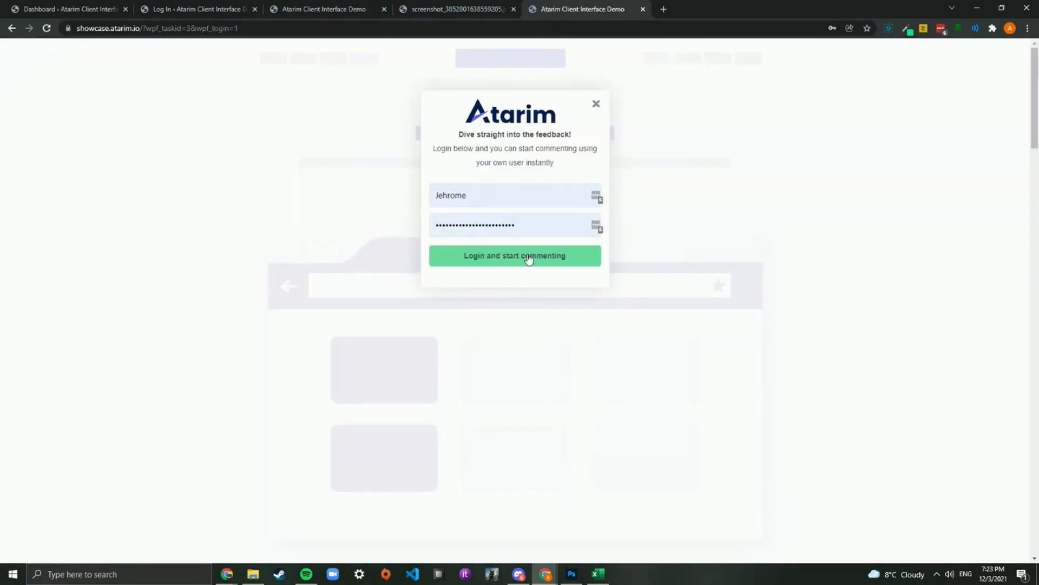
click(515, 255)
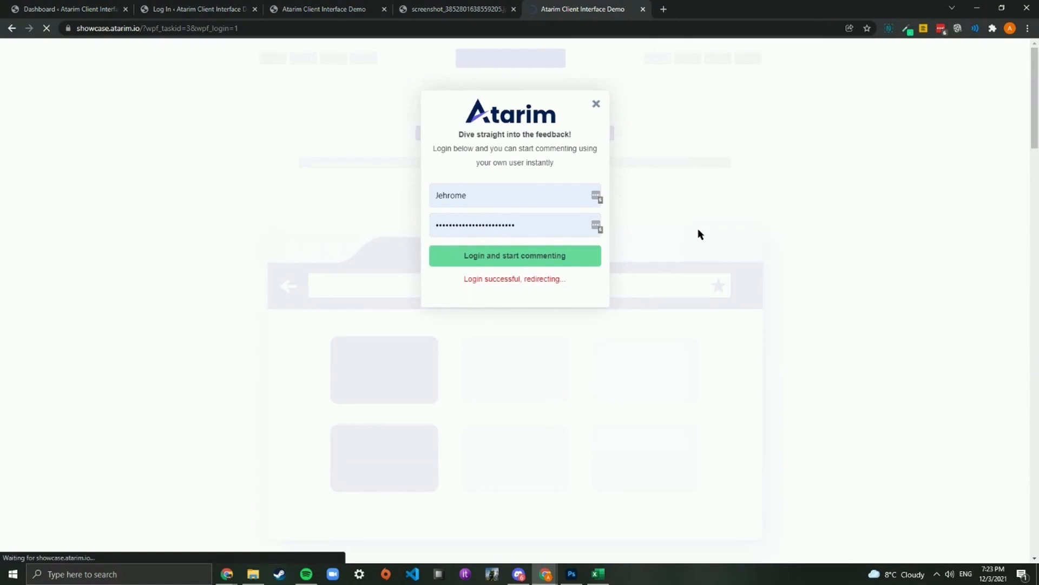
click(514, 255)
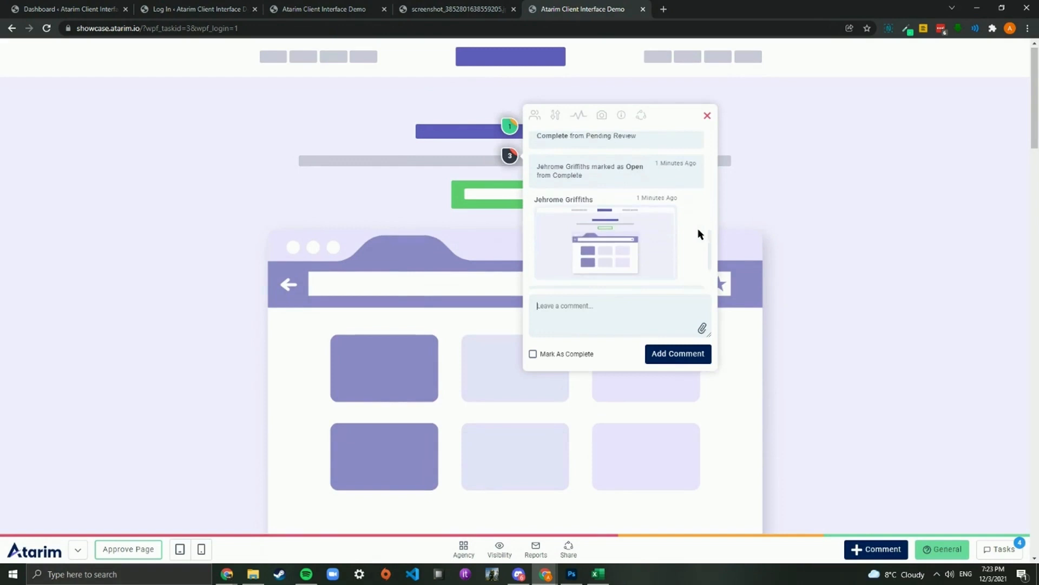
Tick Remove Login Parameter on the task's share link and close the details
click(640, 115)
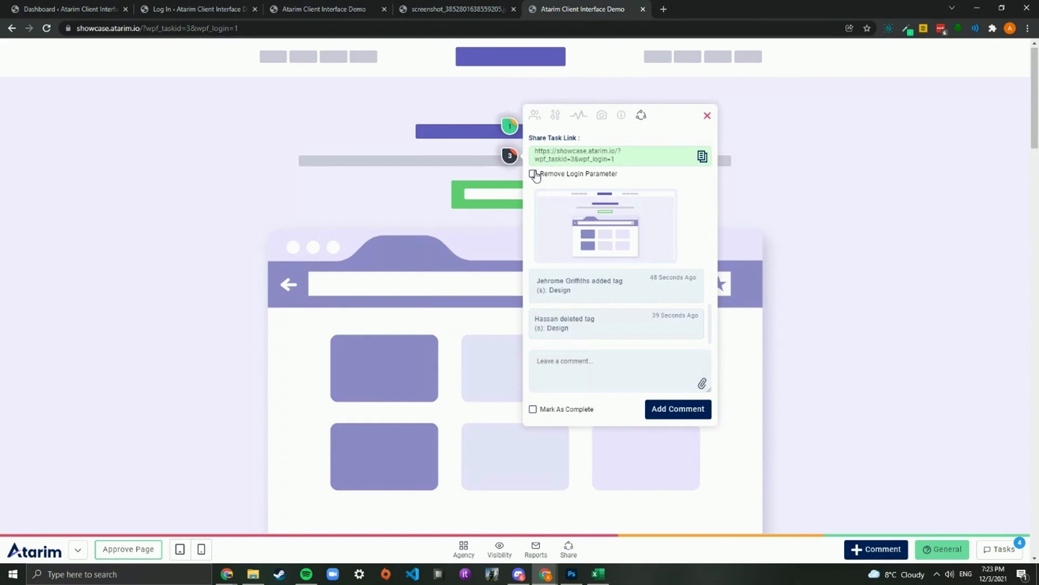
click(534, 175)
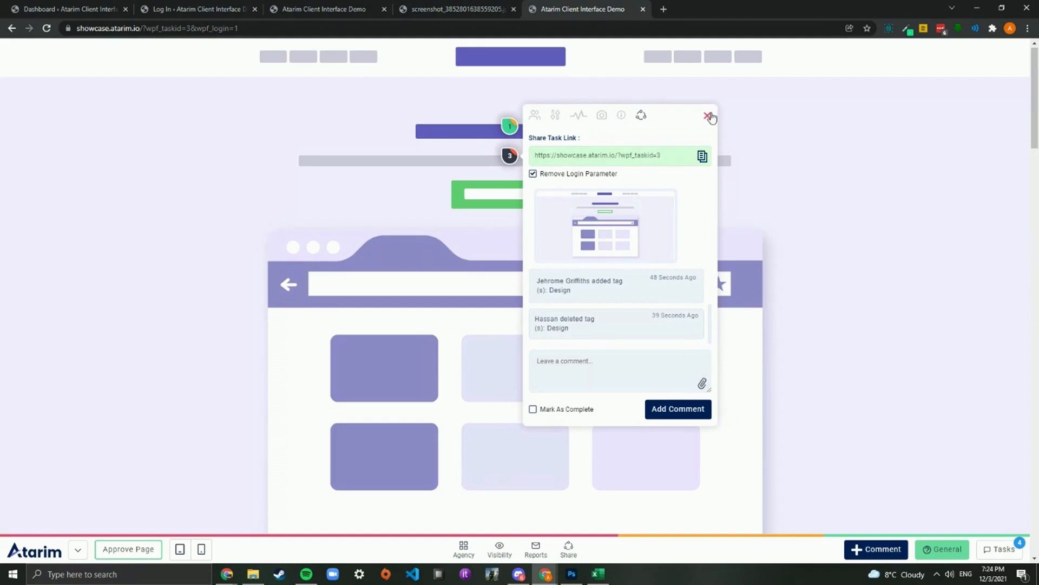
click(709, 114)
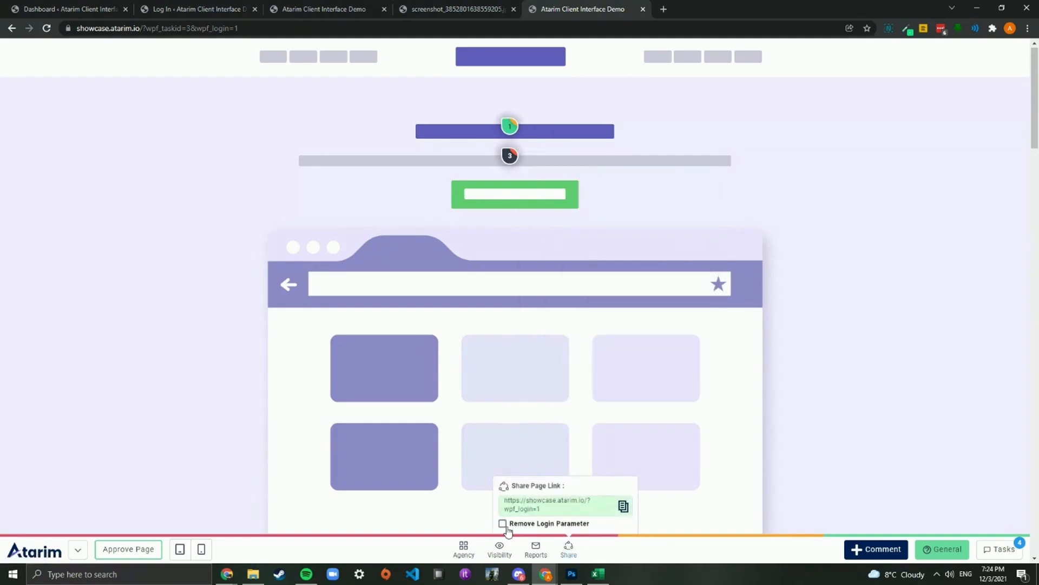
Tick Remove Login Parameter in the page Share popup, then reopen and close task 3
click(502, 523)
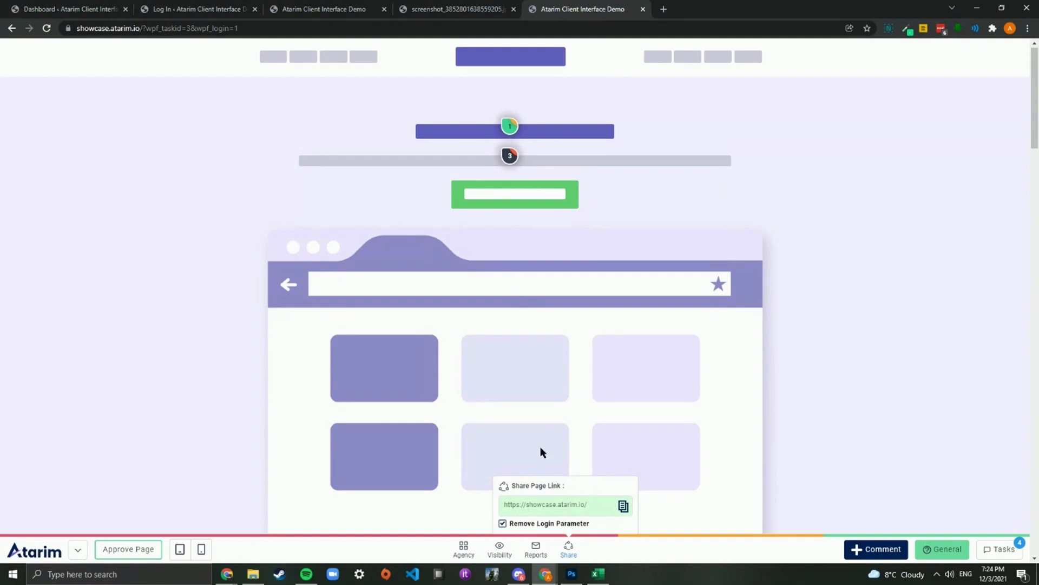
click(623, 505)
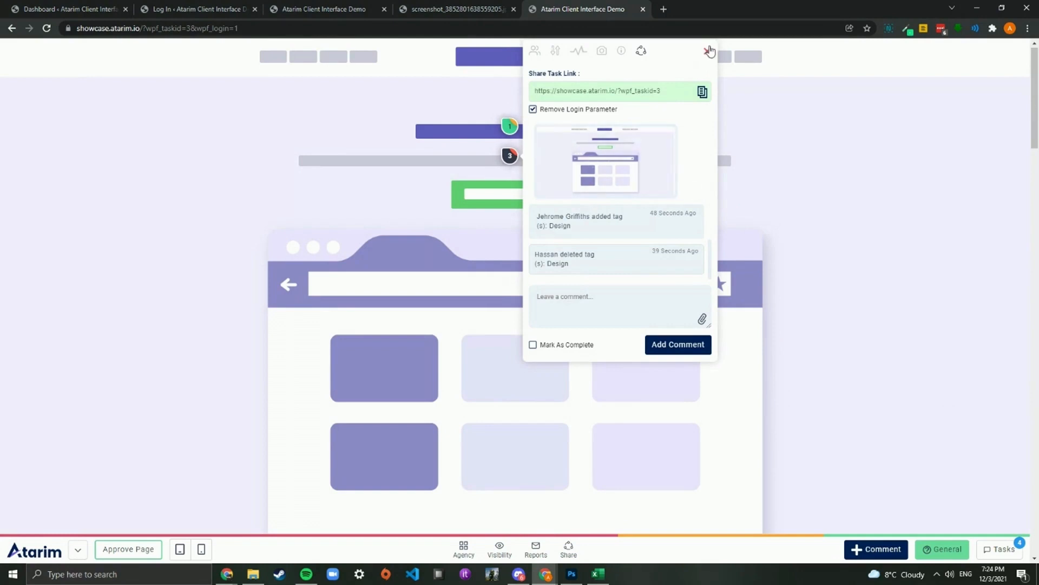
click(709, 50)
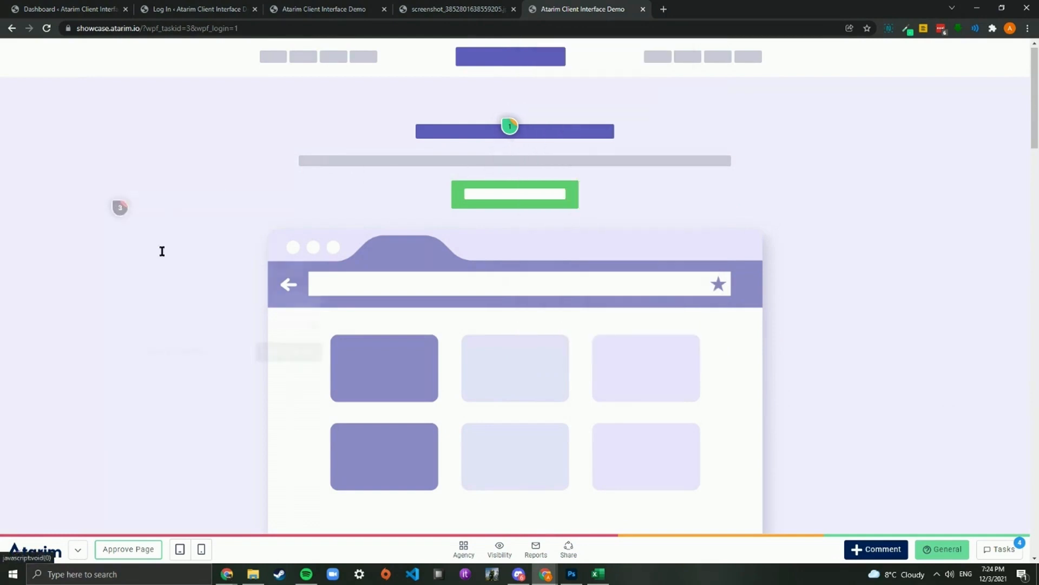
click(120, 207)
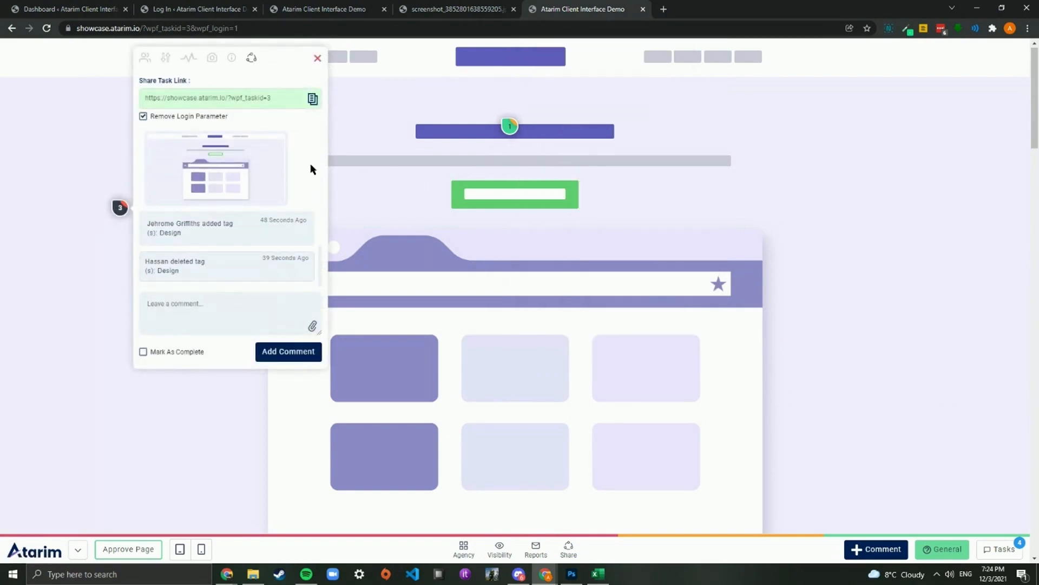
mouse_move(241, 91)
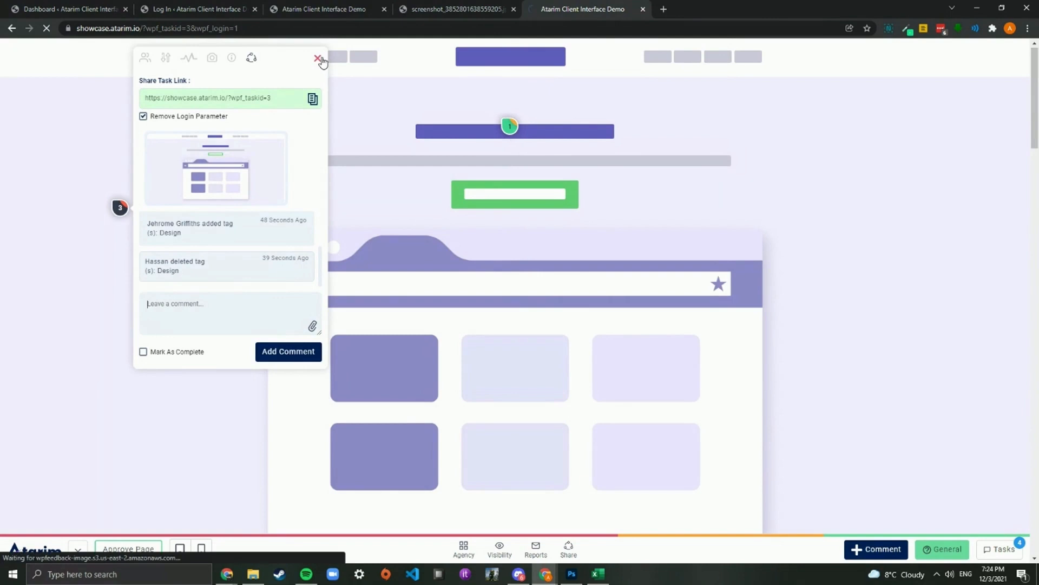
click(319, 59)
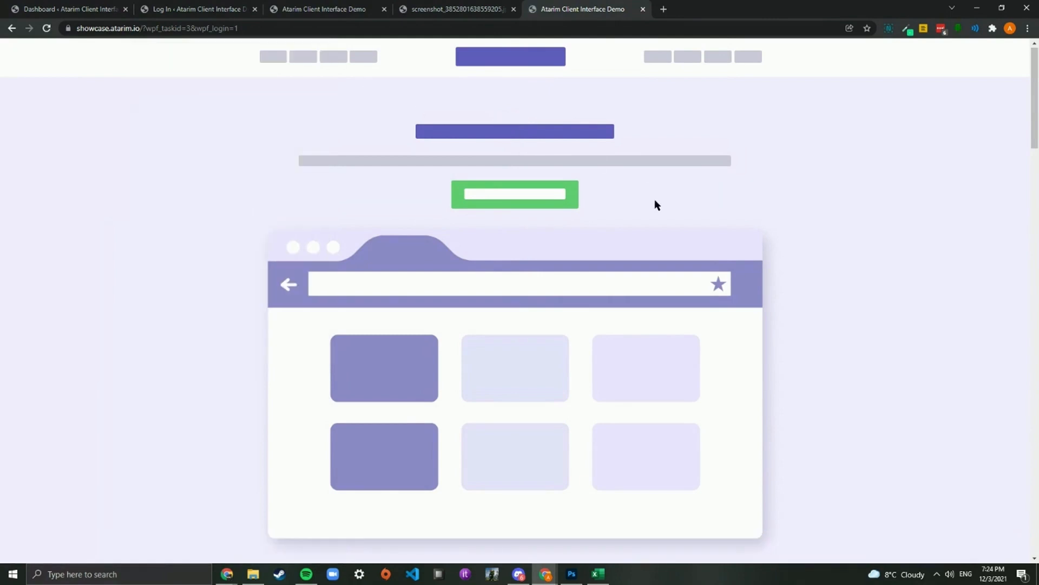
click(509, 126)
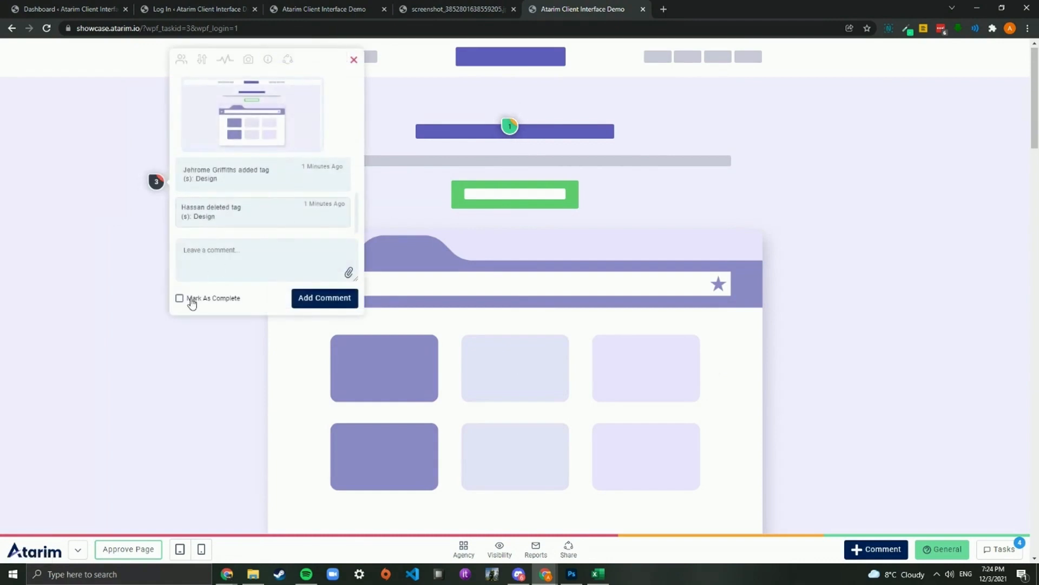
mouse_move(190, 297)
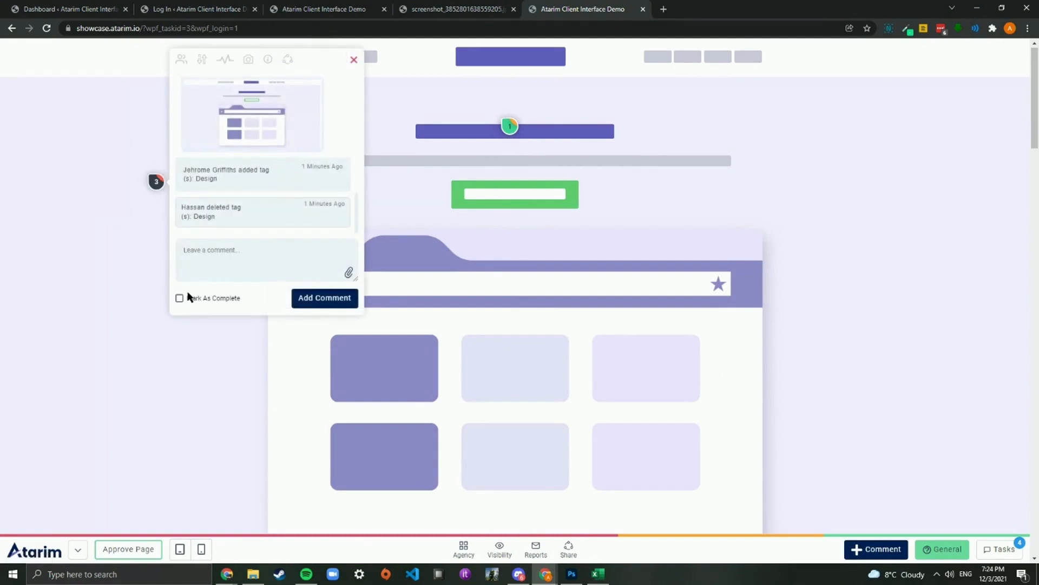
Tick Mark As Complete on task 3, then untick it to reopen the task
click(265, 254)
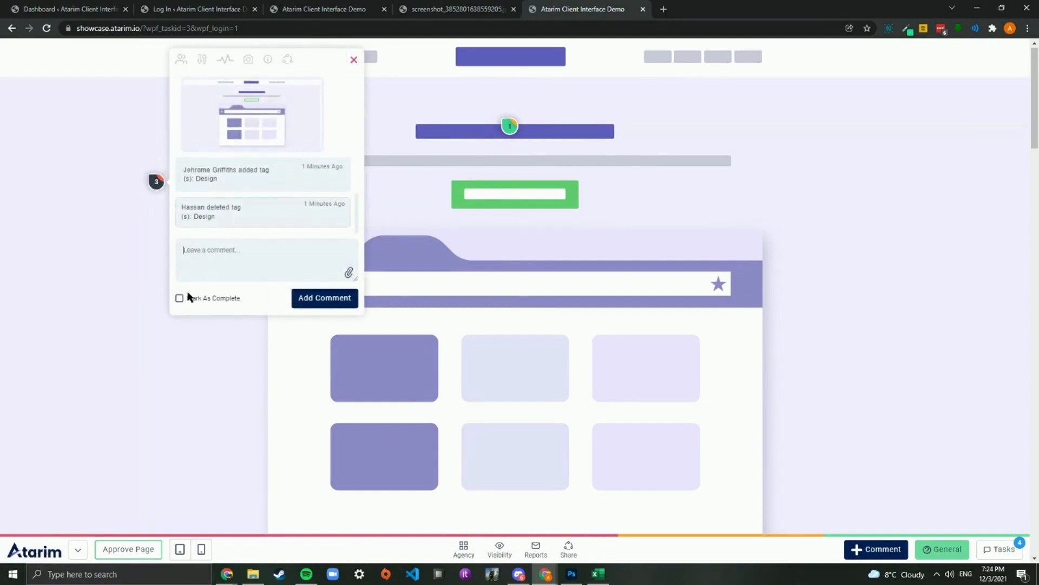
click(179, 298)
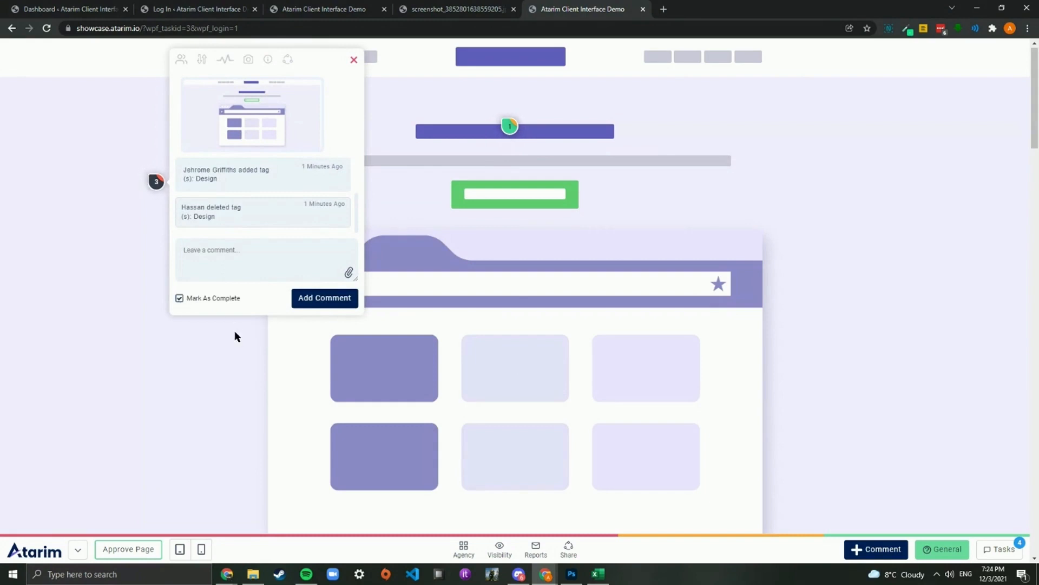
click(179, 301)
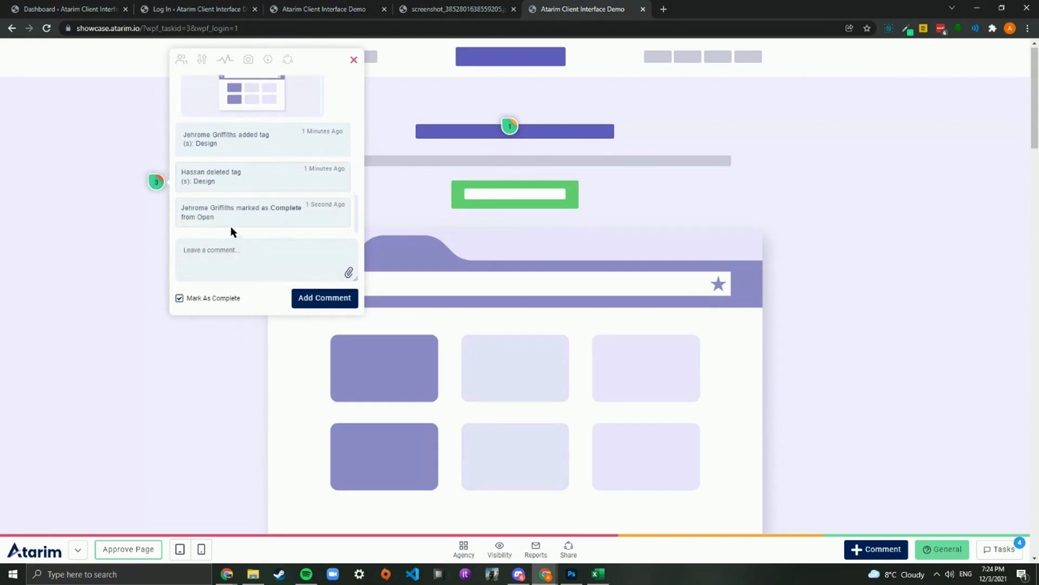
click(179, 298)
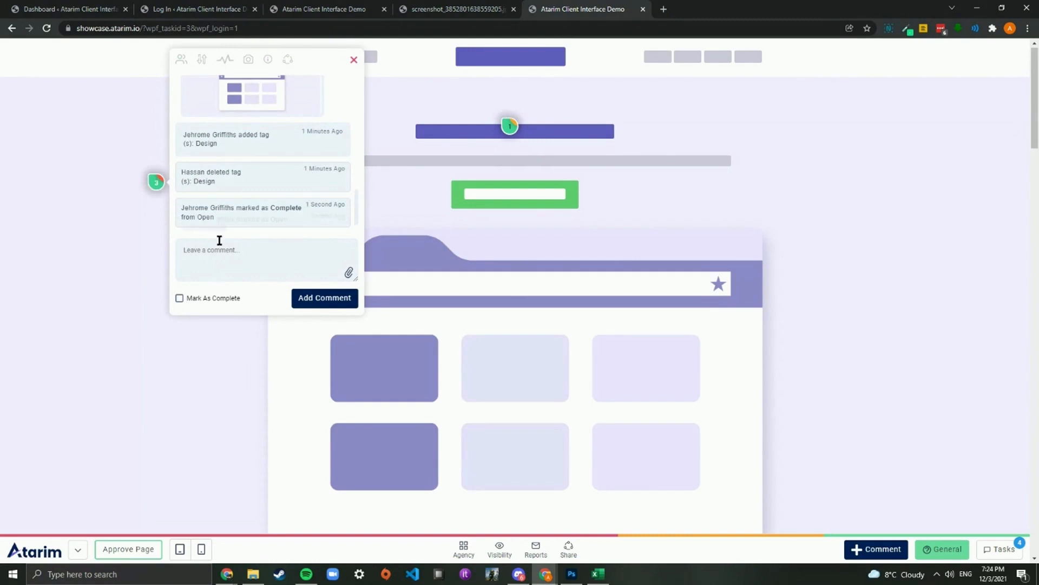
click(180, 298)
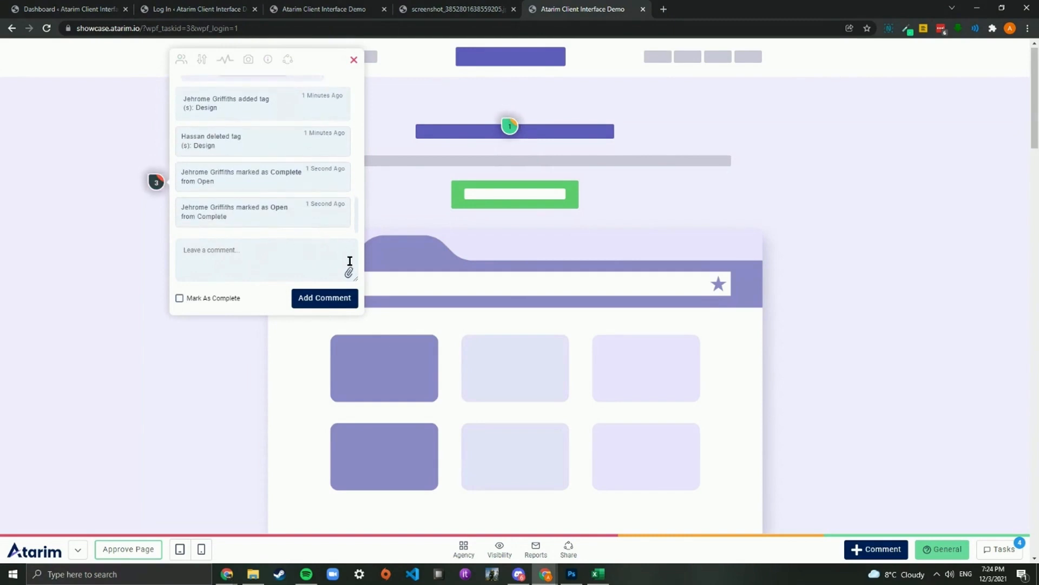
click(349, 272)
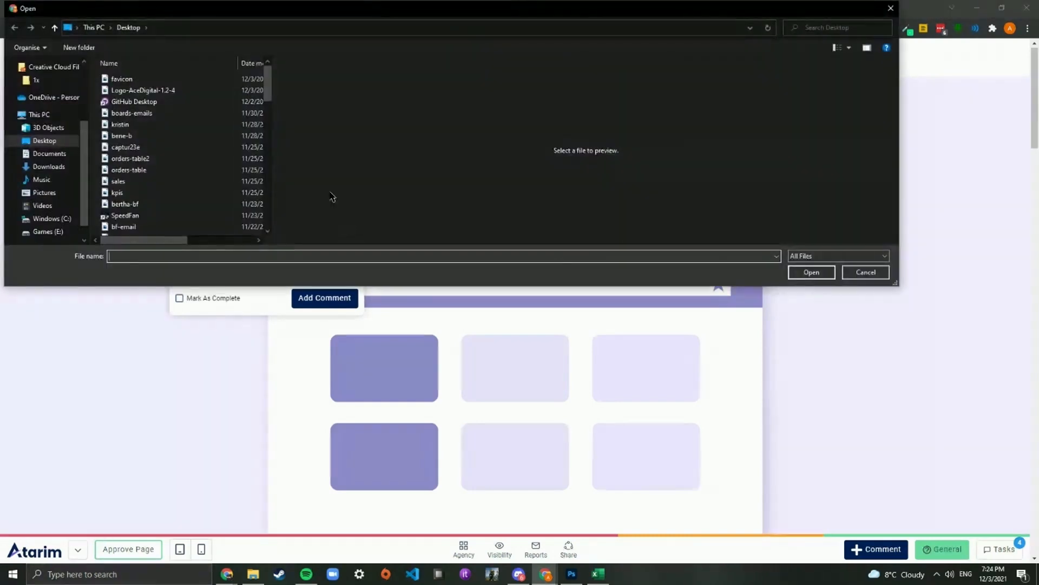
Upload the kristin photo to task 3, then delete the uploaded image
click(121, 124)
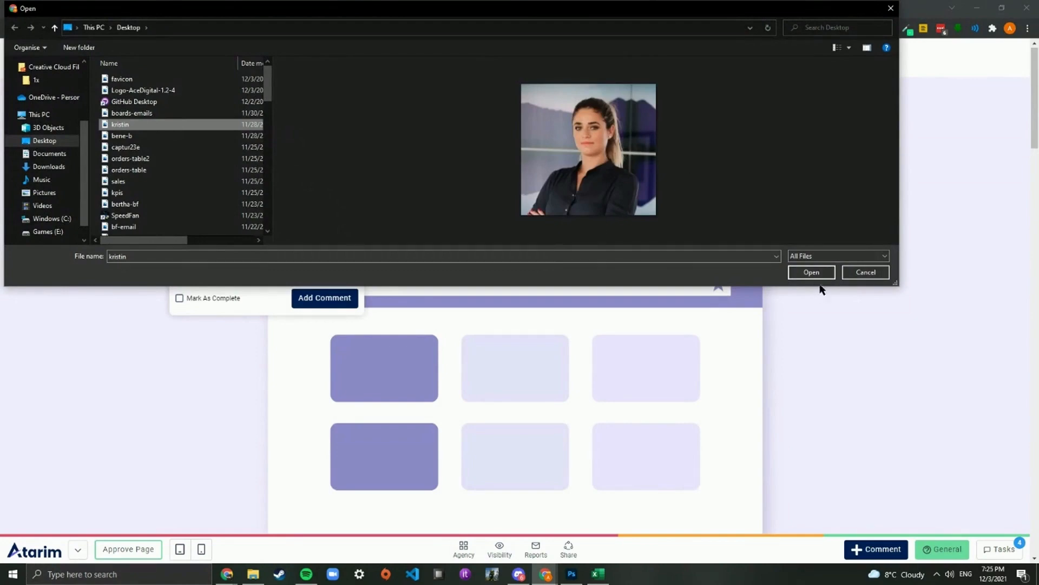
click(811, 272)
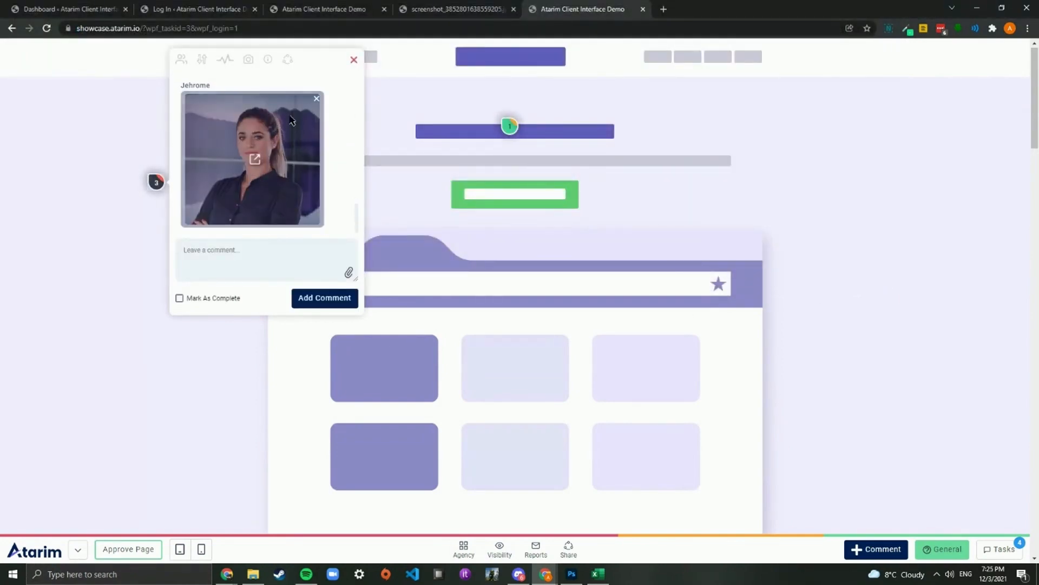
mouse_move(268, 237)
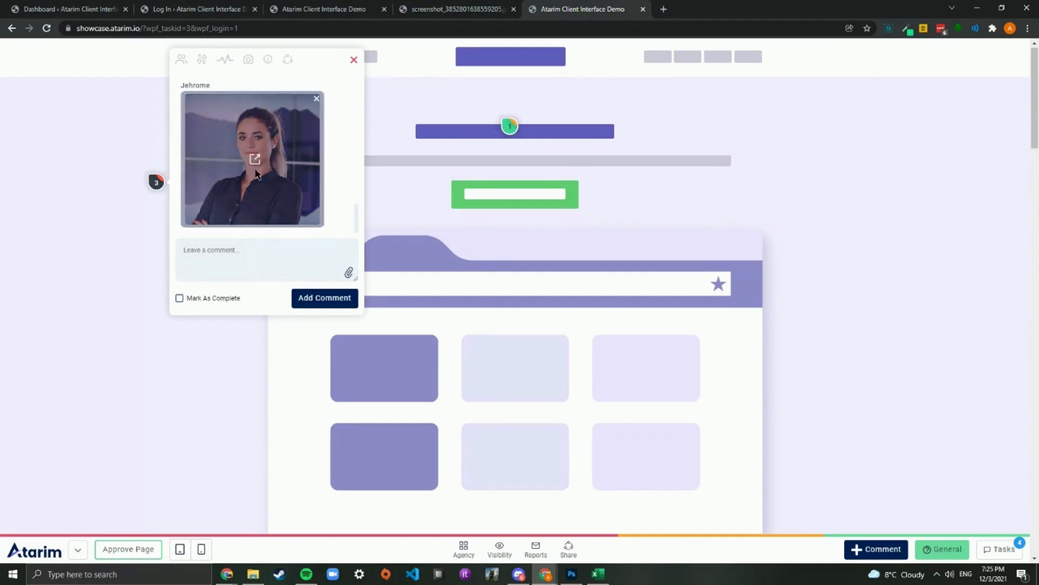
click(254, 159)
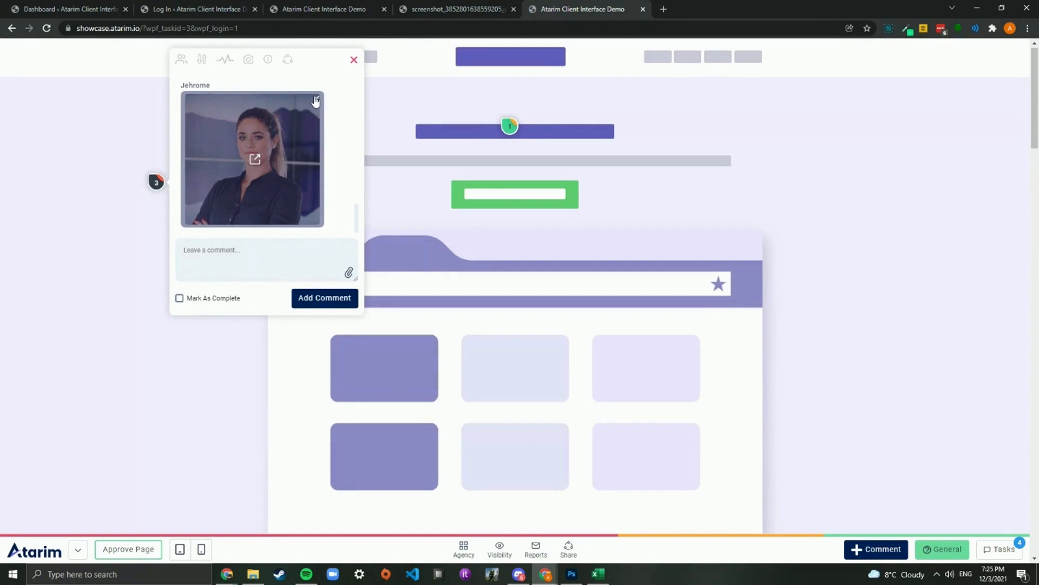
click(224, 59)
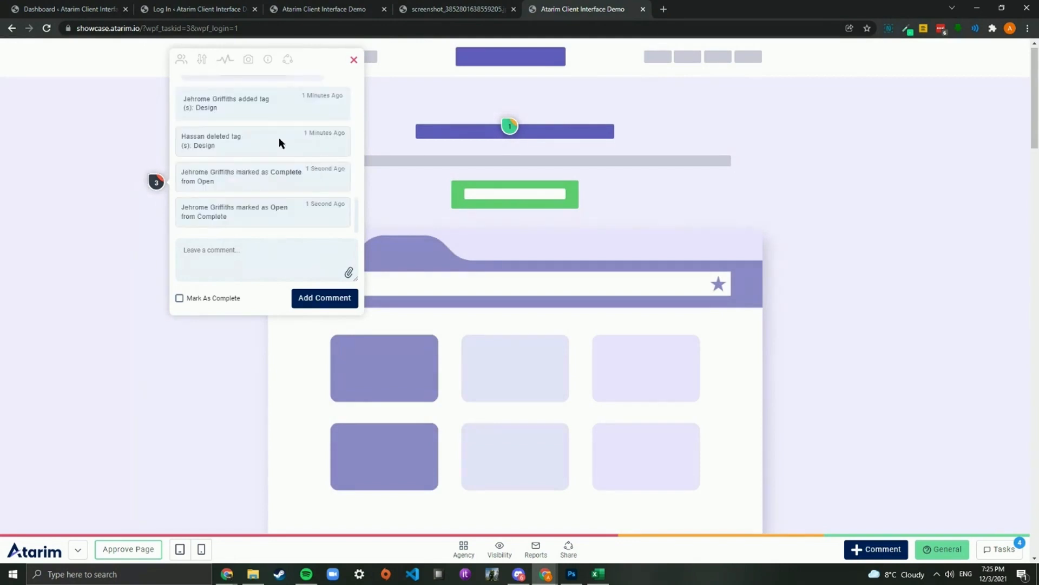
View task 3's share link and assignees, then close the task popover
click(287, 60)
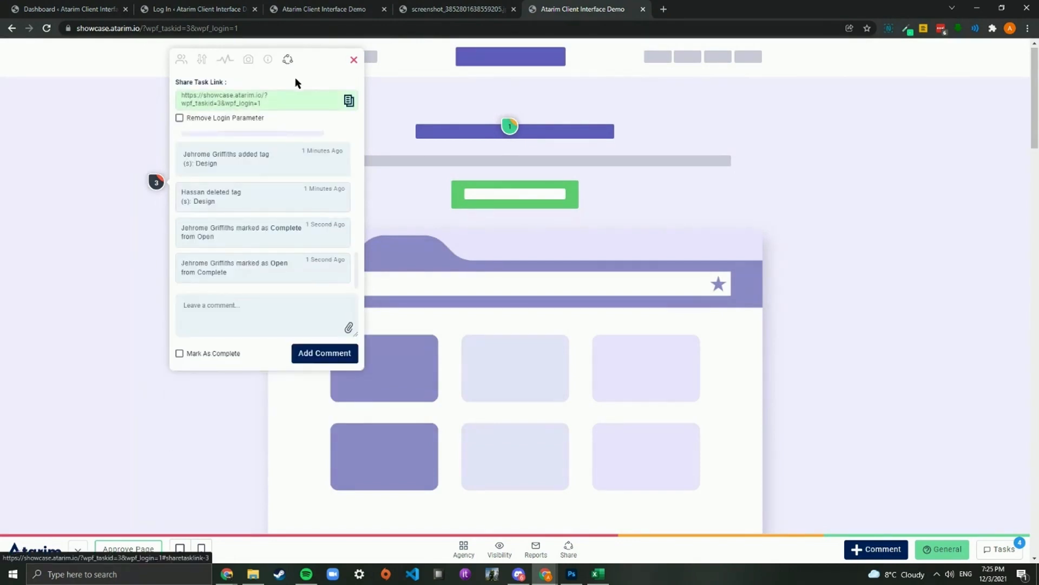
mouse_move(182, 59)
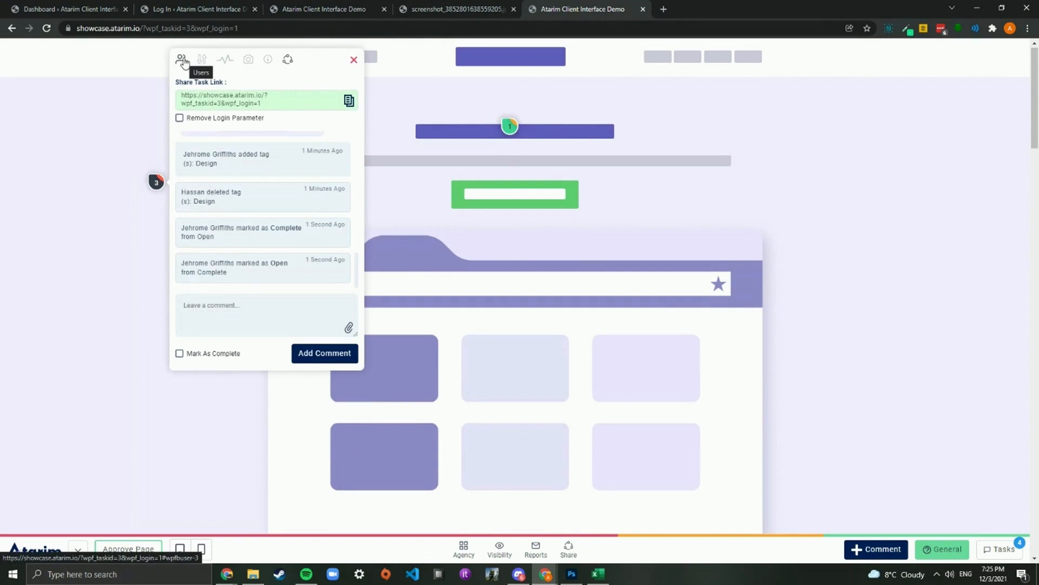
click(181, 60)
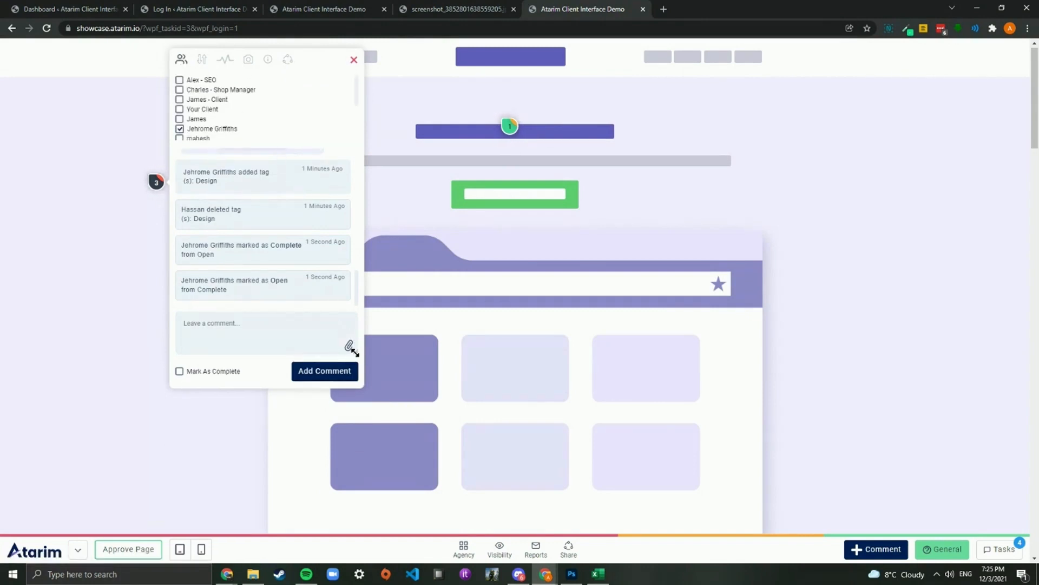
click(354, 59)
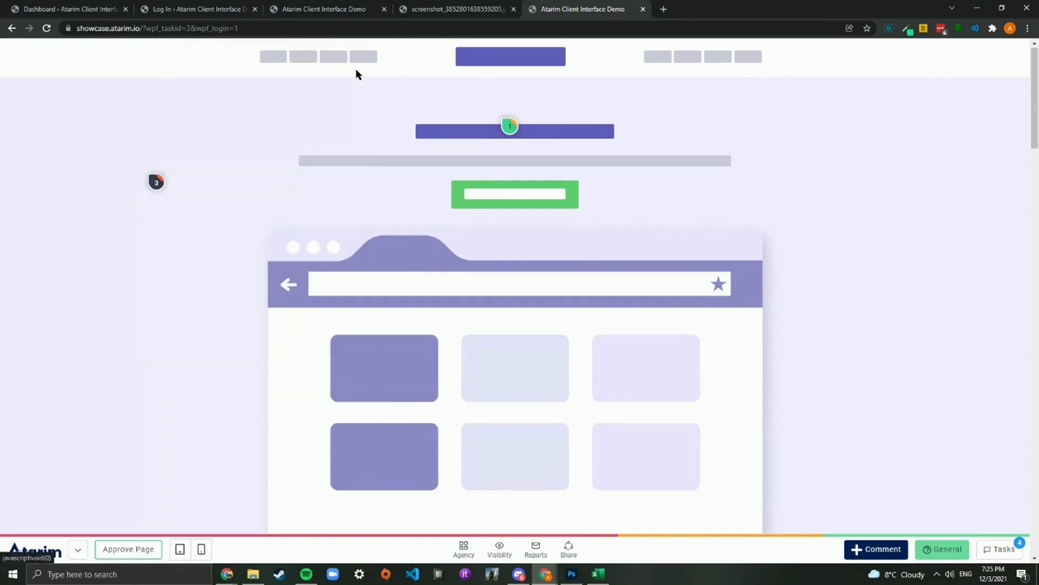
mouse_move(308, 284)
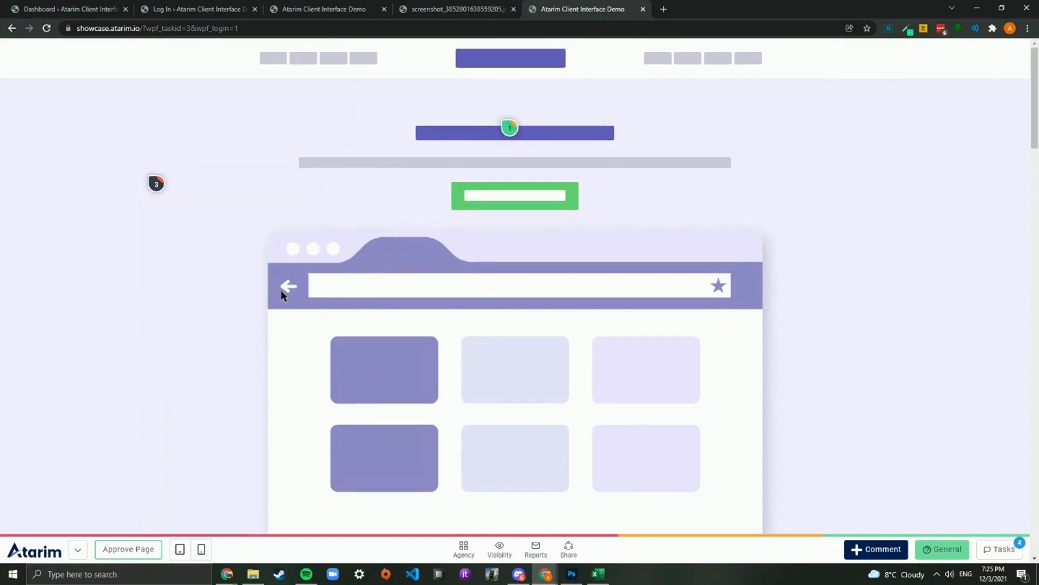
mouse_move(332, 240)
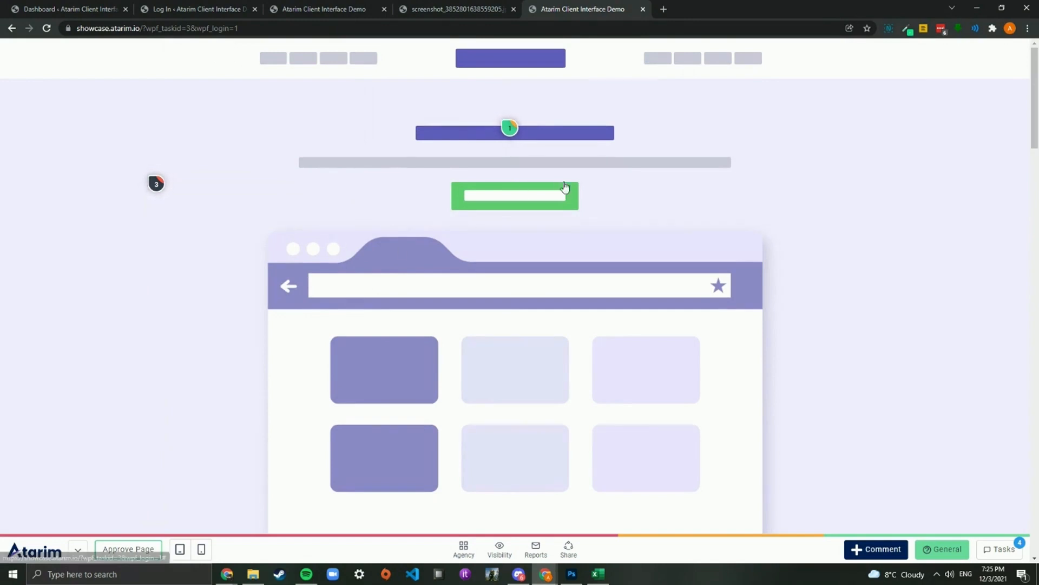
mouse_move(497, 127)
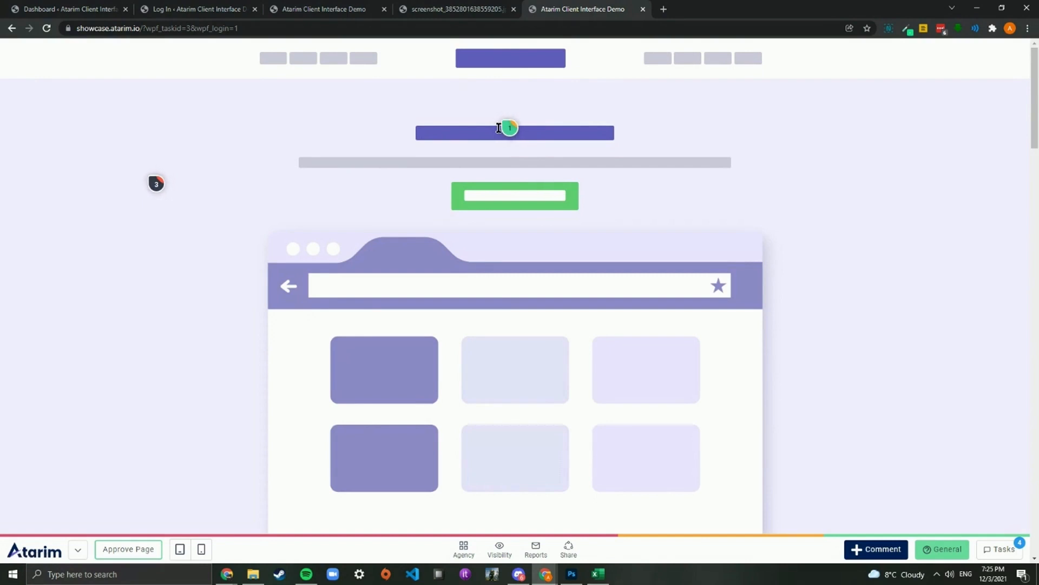
Post the comment 'All zips' on task marker 1 and close its popover
click(509, 127)
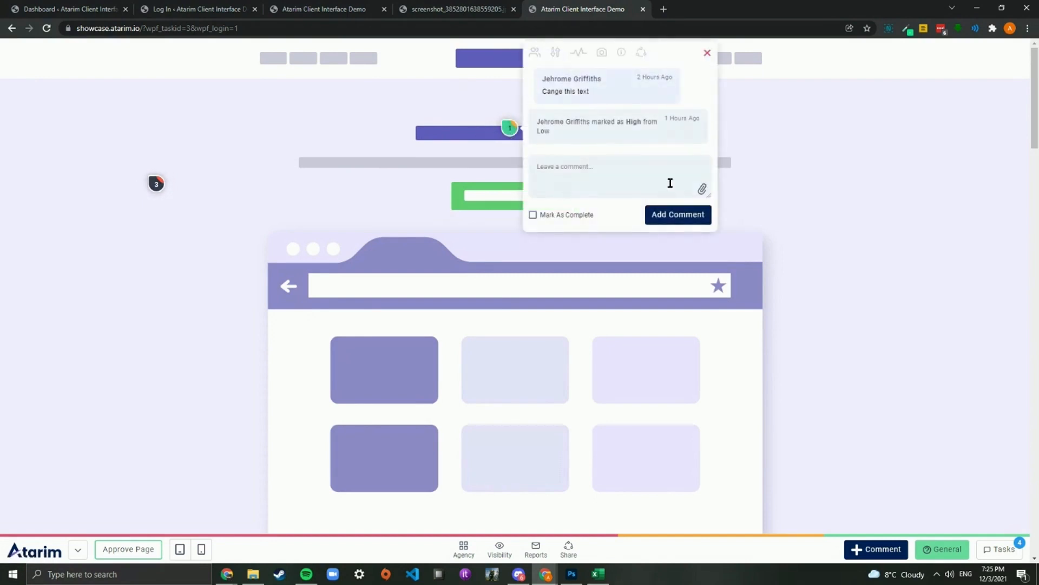
mouse_move(593, 97)
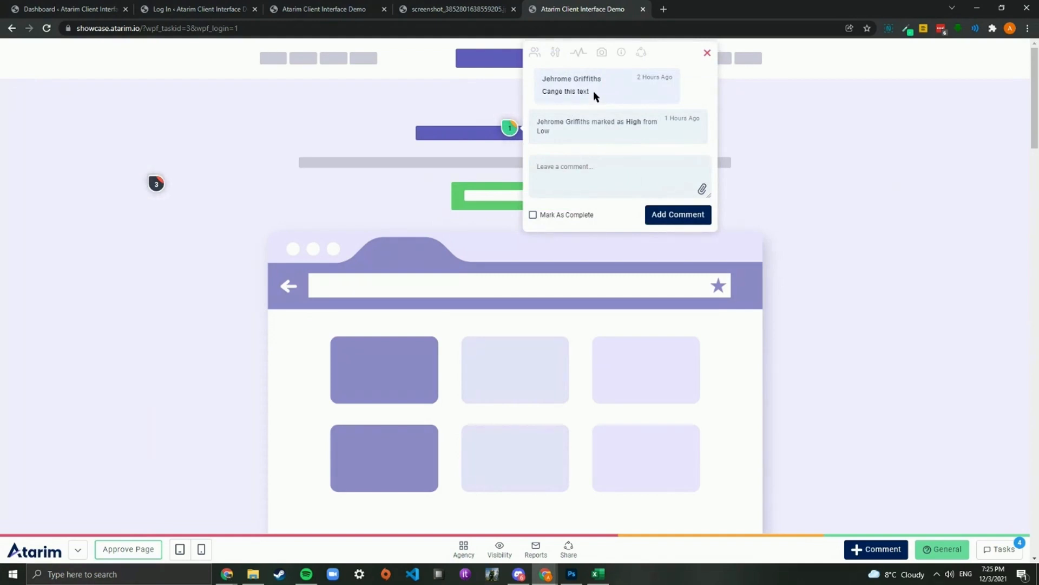
text(All zip)
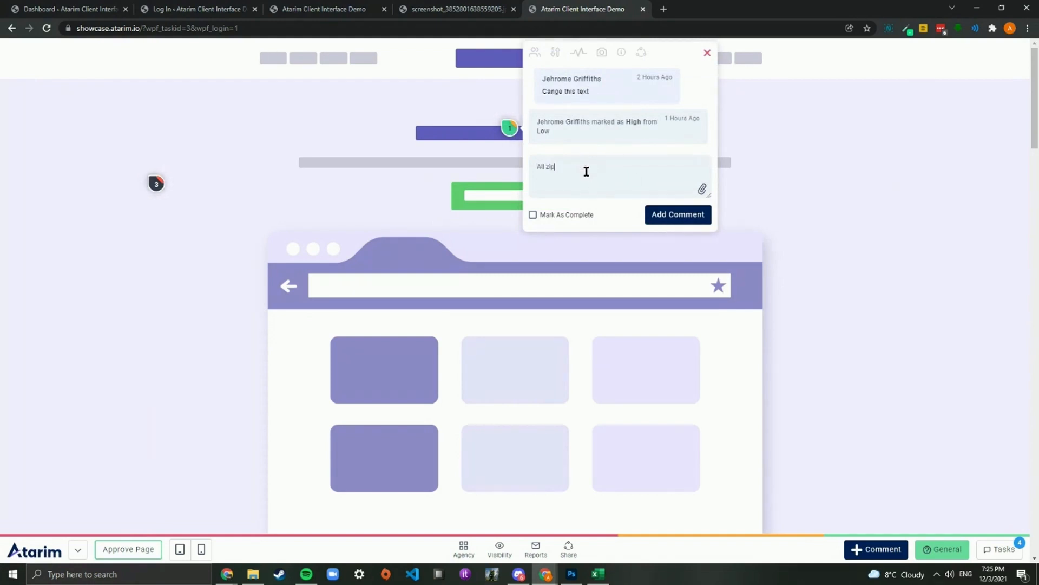
click(677, 214)
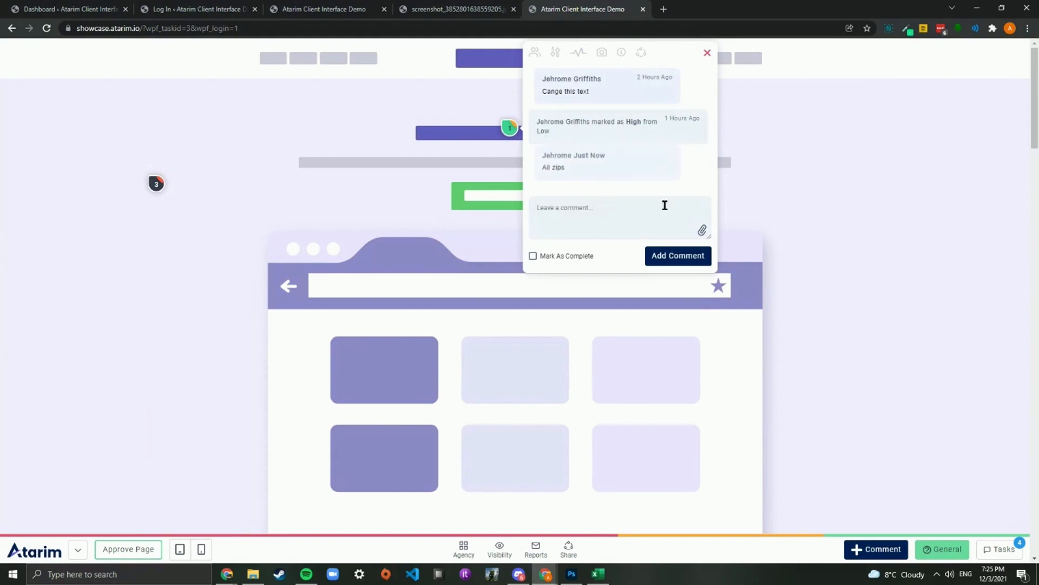
mouse_move(703, 230)
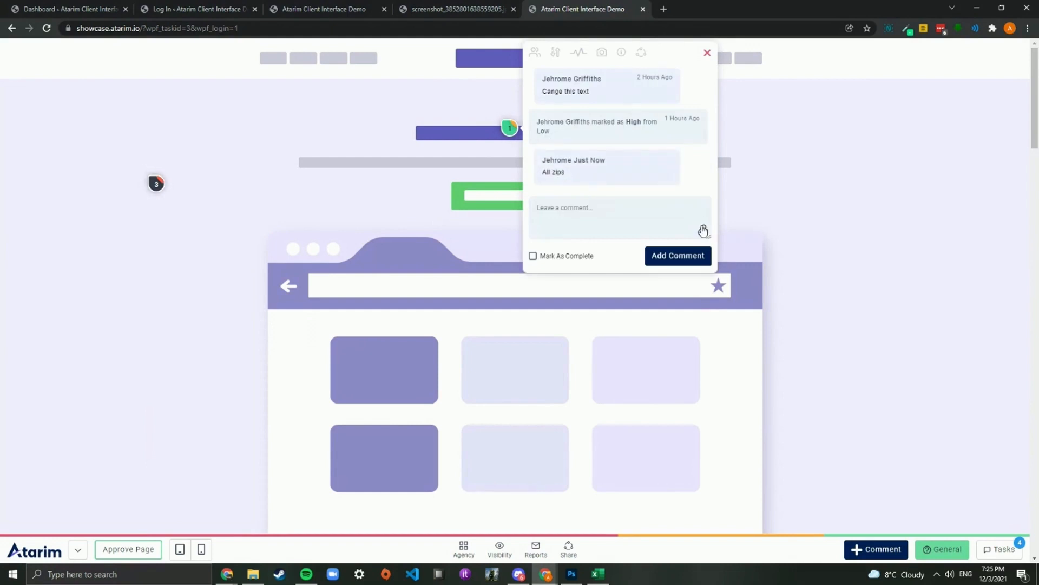
mouse_move(579, 179)
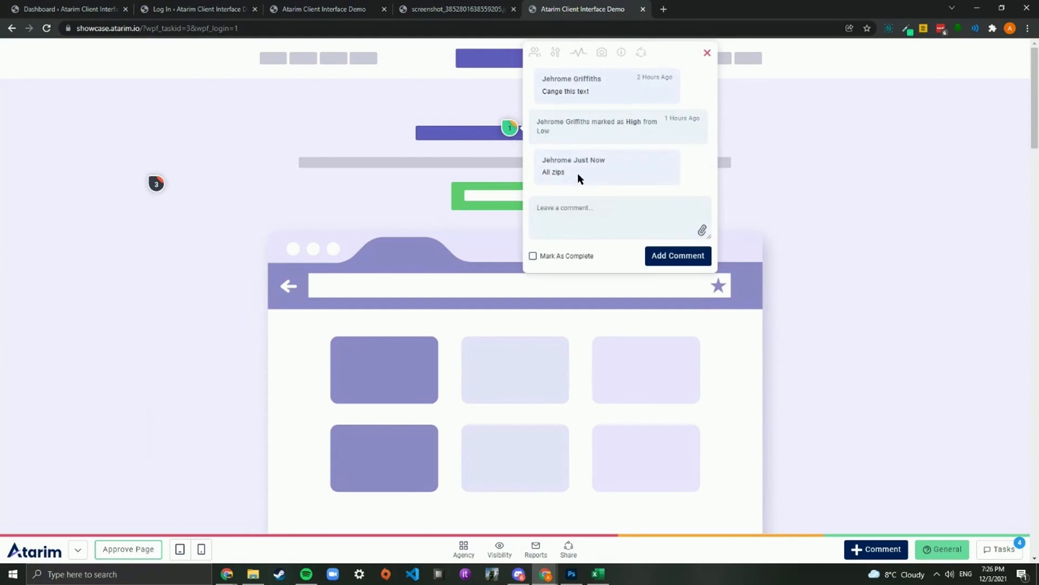
mouse_move(568, 175)
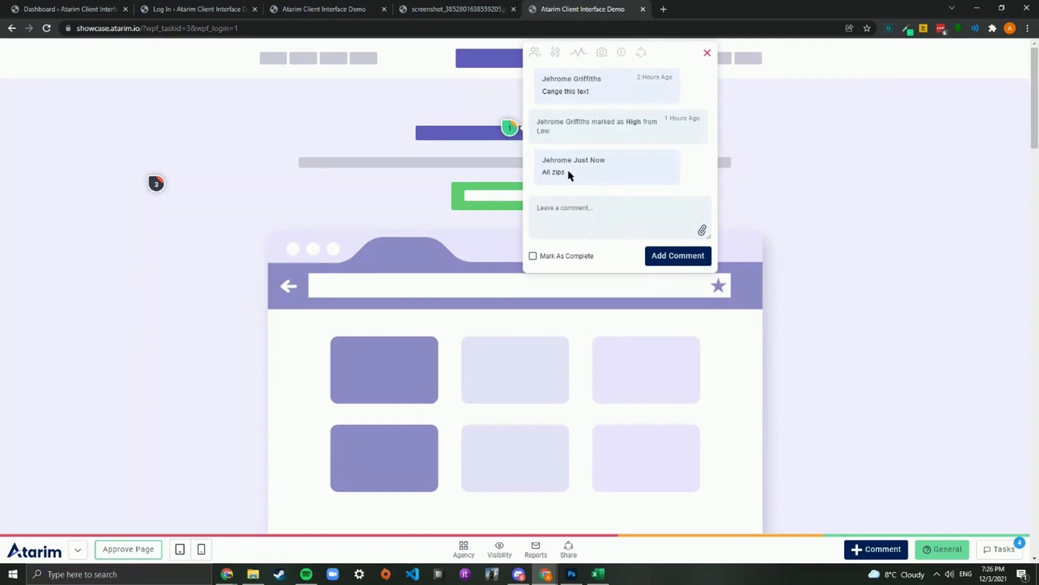
mouse_move(576, 158)
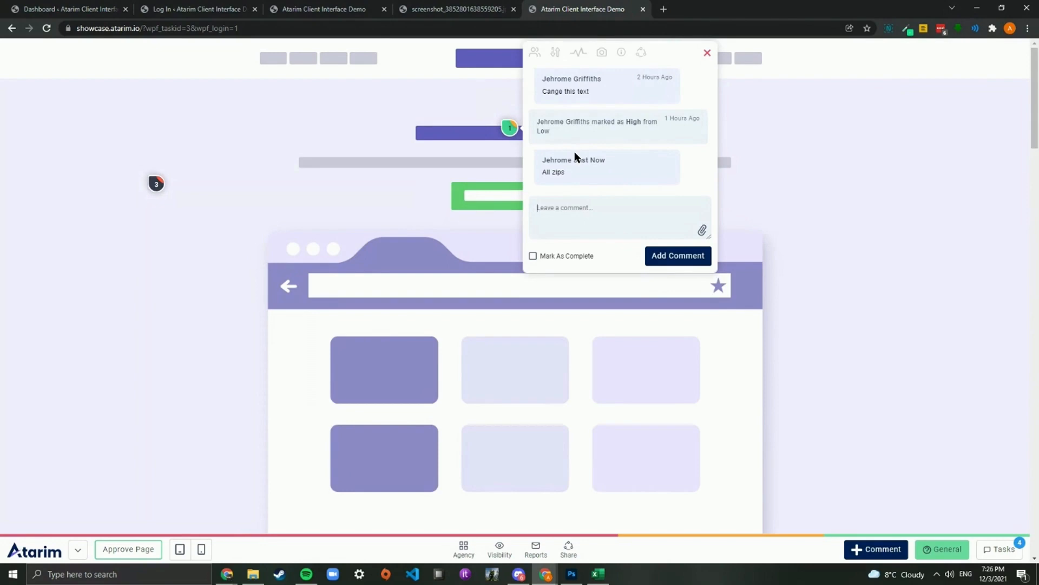
mouse_move(646, 240)
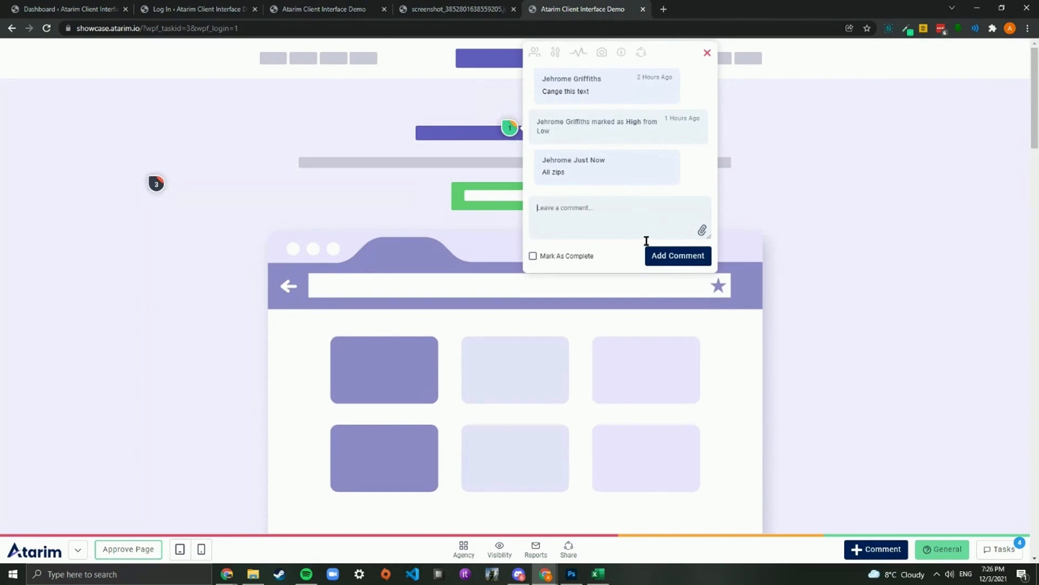
click(706, 53)
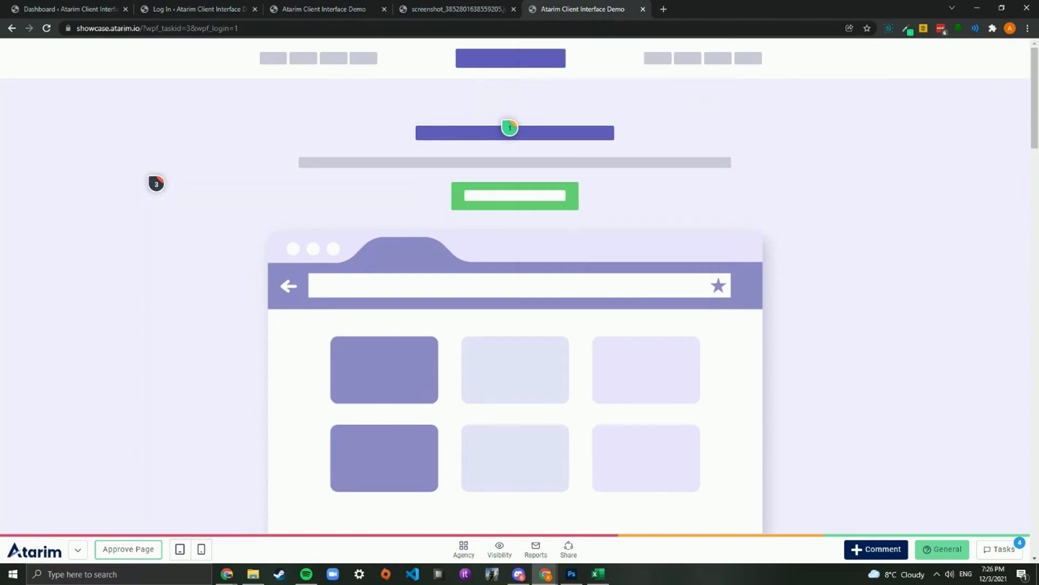